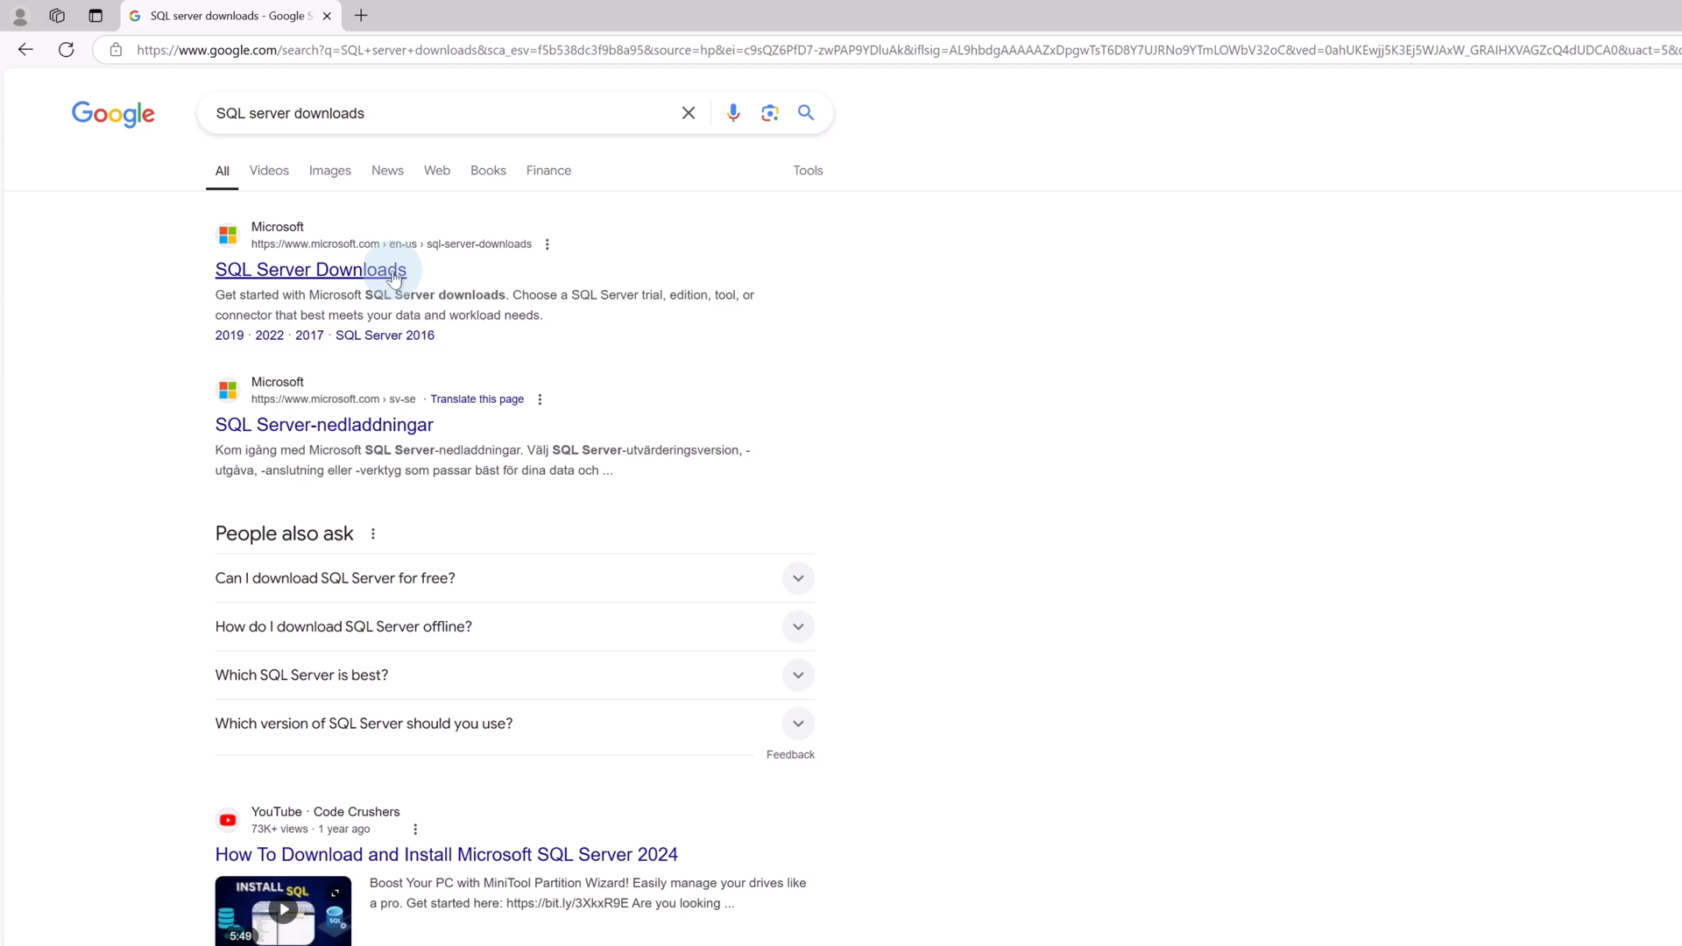
Step: Download the SQL Server 2022 Developer installer, SQL2022-SSEI-Dev.exe, from Microsoft's SQL Server downloads page
{"action": "left_click", "coordinate": [311, 269]}
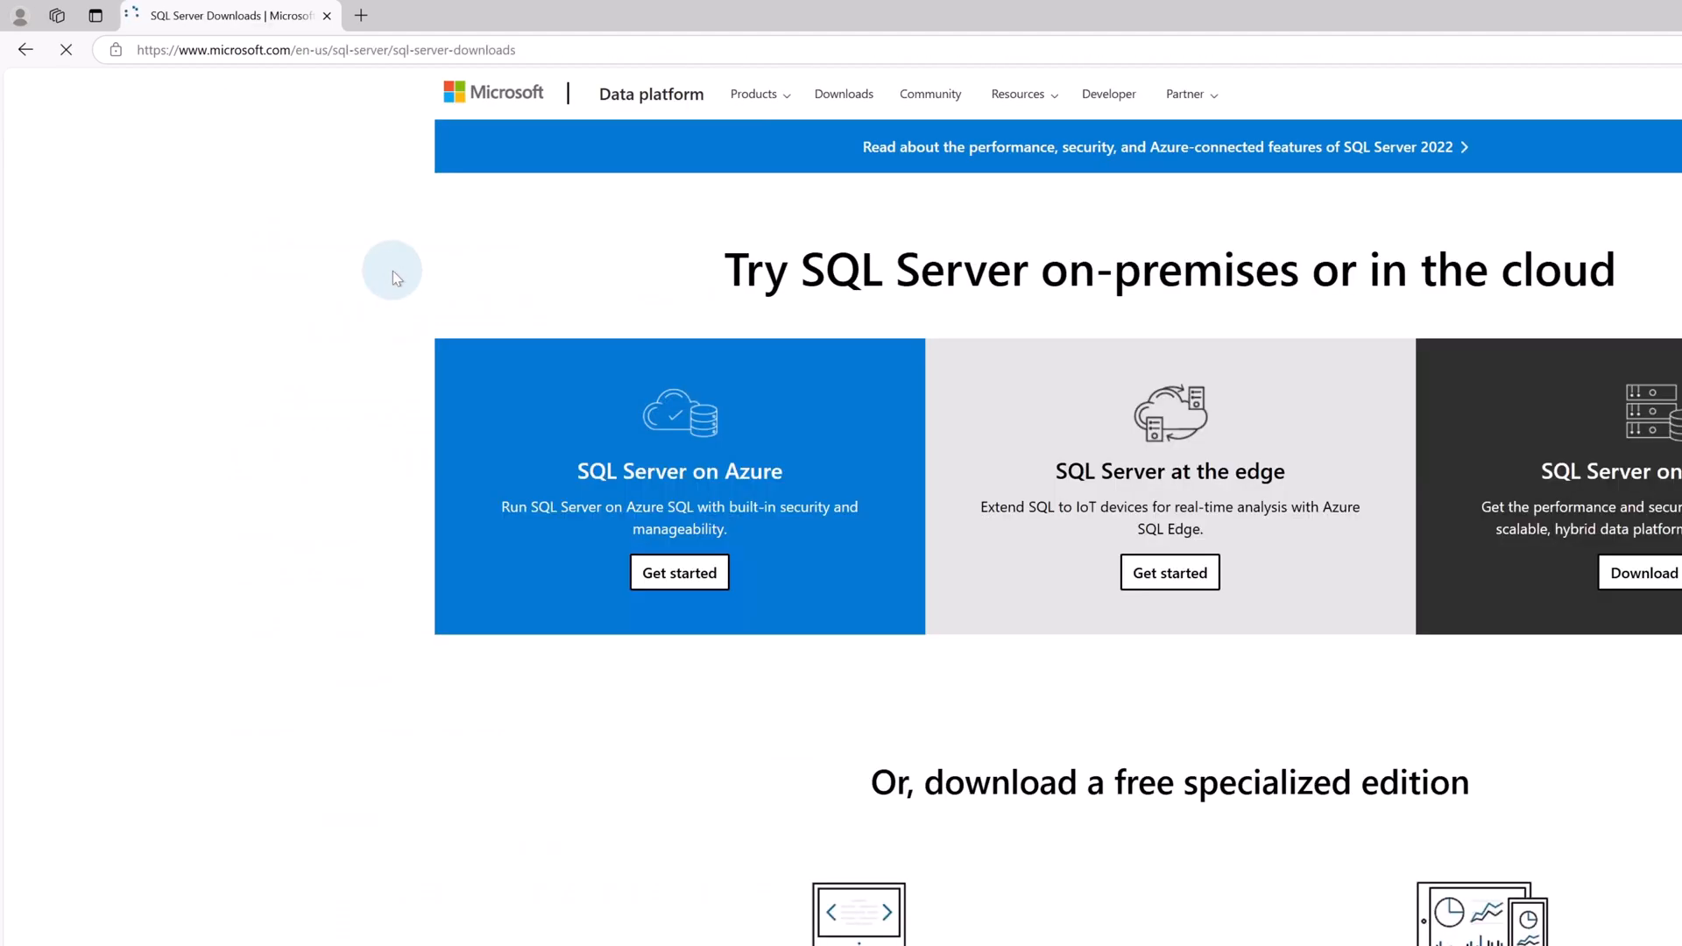
{"action": "scroll", "scroll_direction": "down", "scroll_amount": 3}
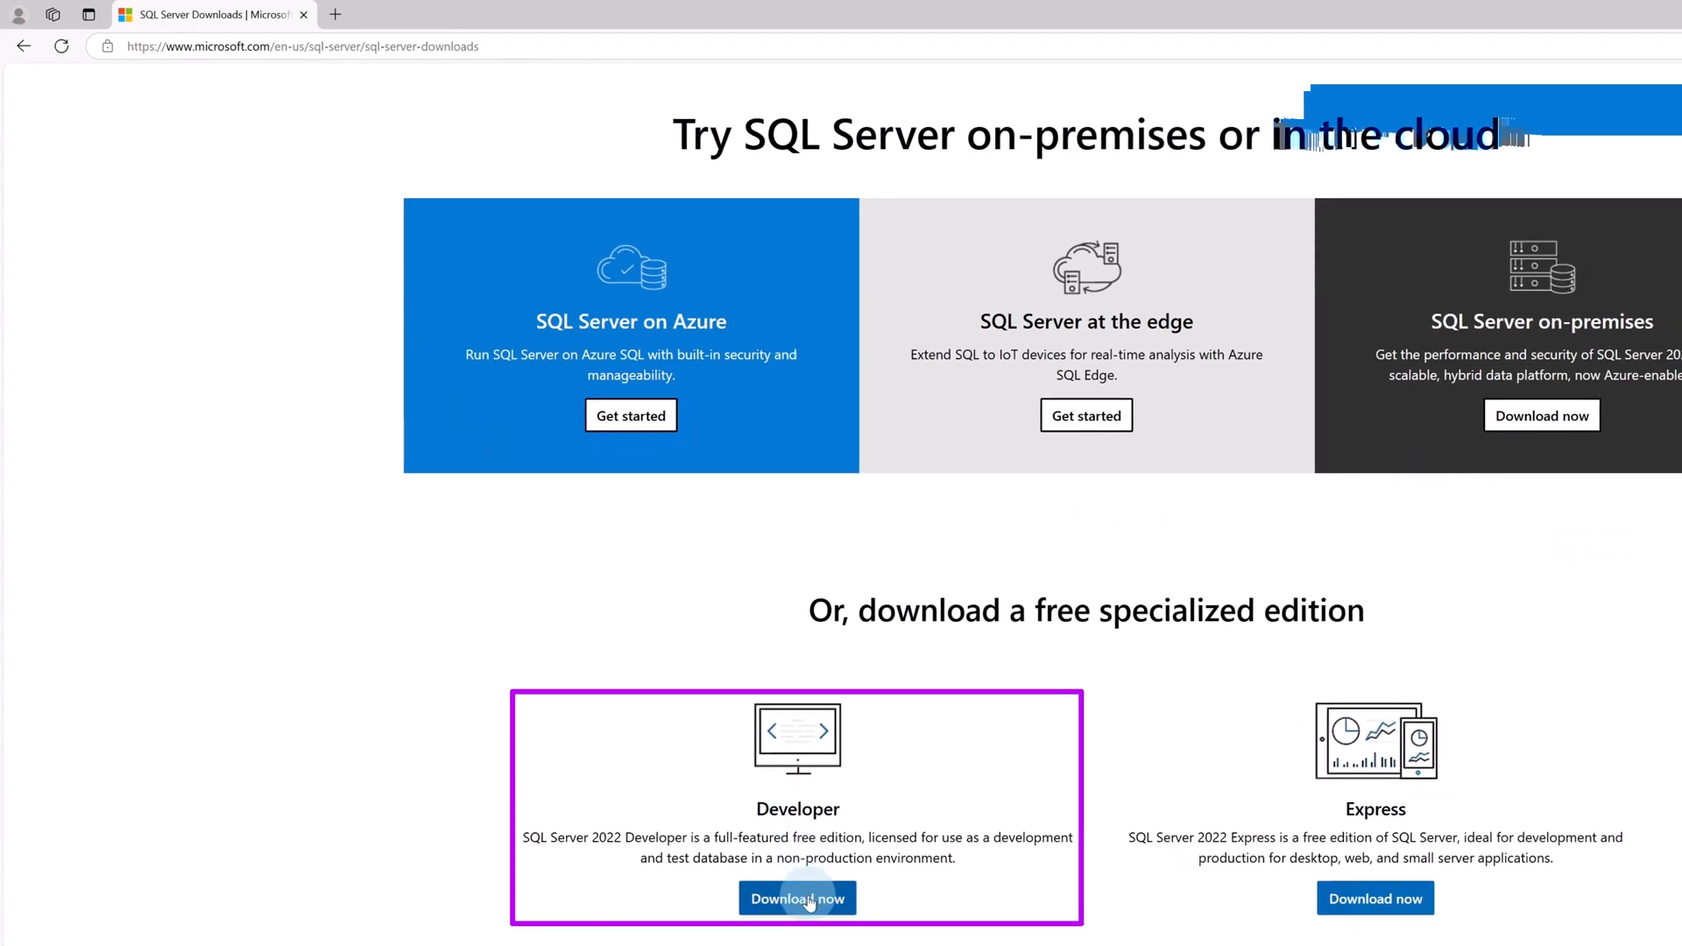
{"action": "left_click", "coordinate": [797, 898]}
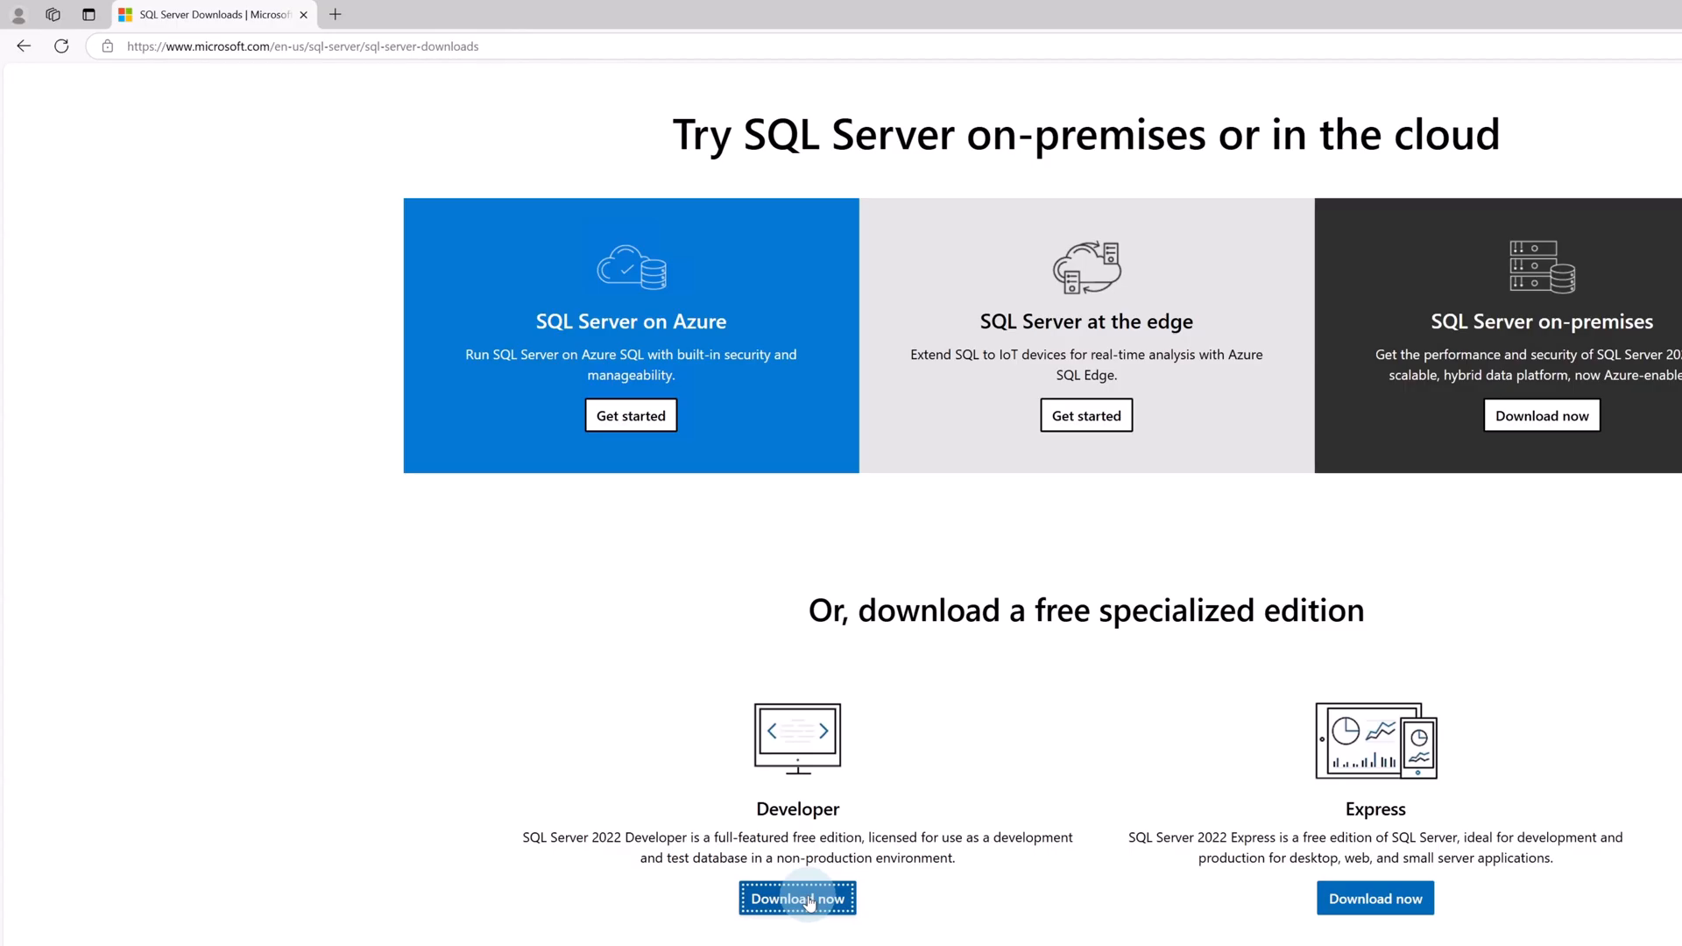
{"action": "left_click", "coordinate": [797, 897]}
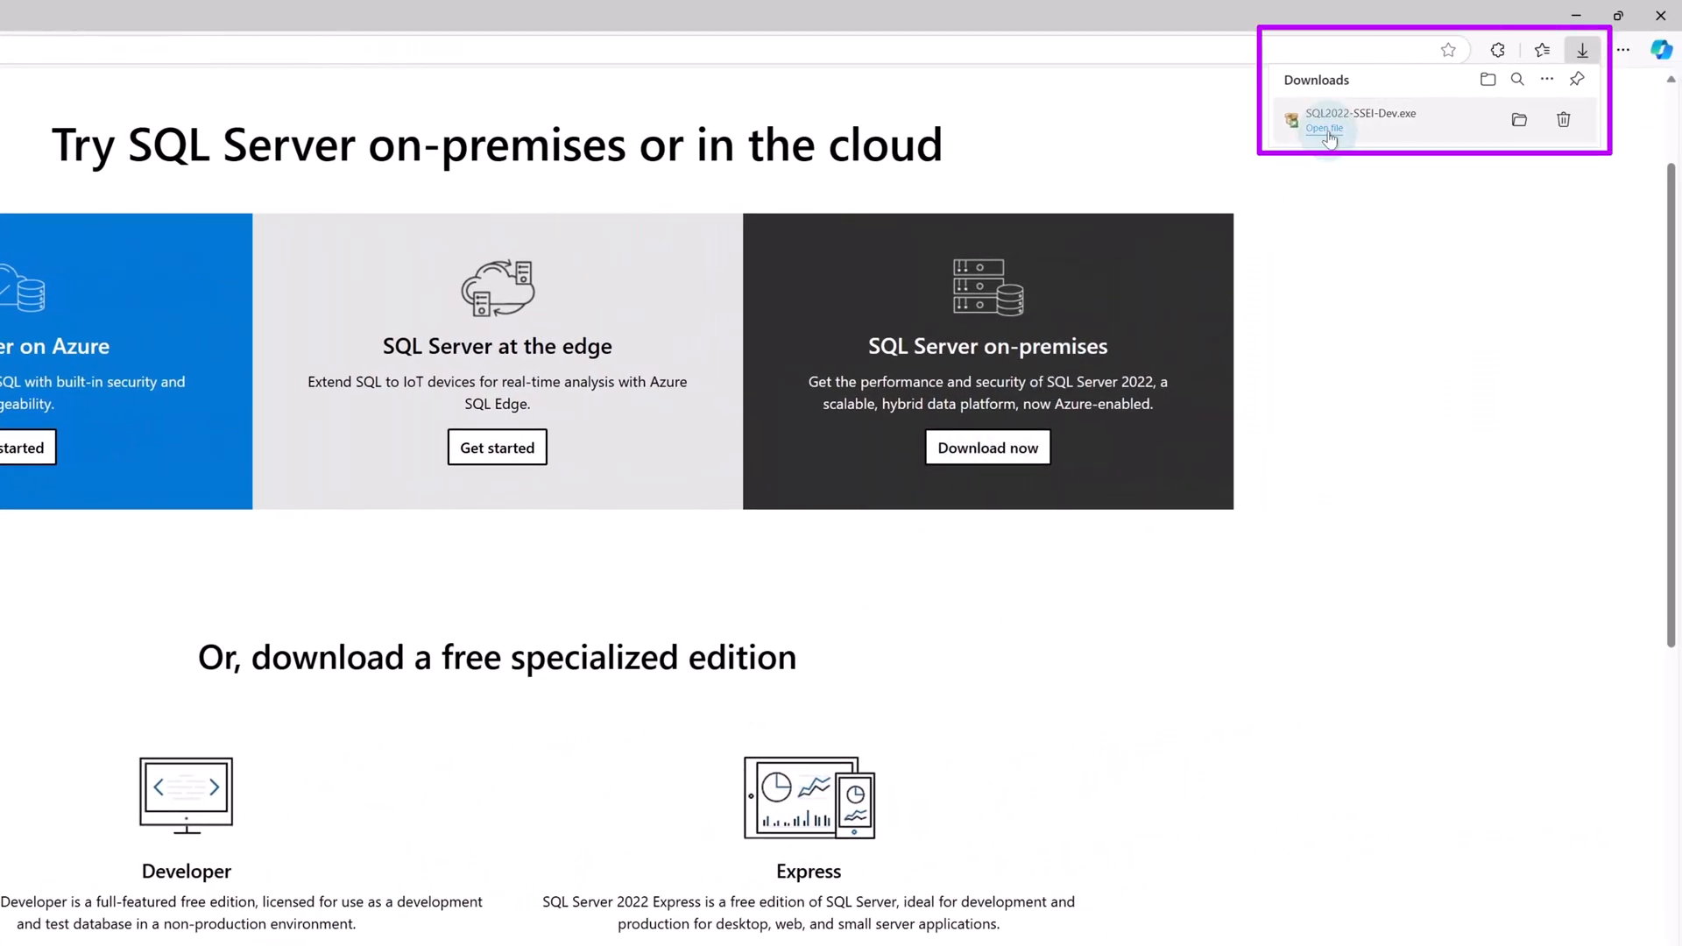
Step: Run SQL2022-SSEI-Dev.exe as a Basic installation and accept the license terms
{"action": "left_click", "coordinate": [1323, 129]}
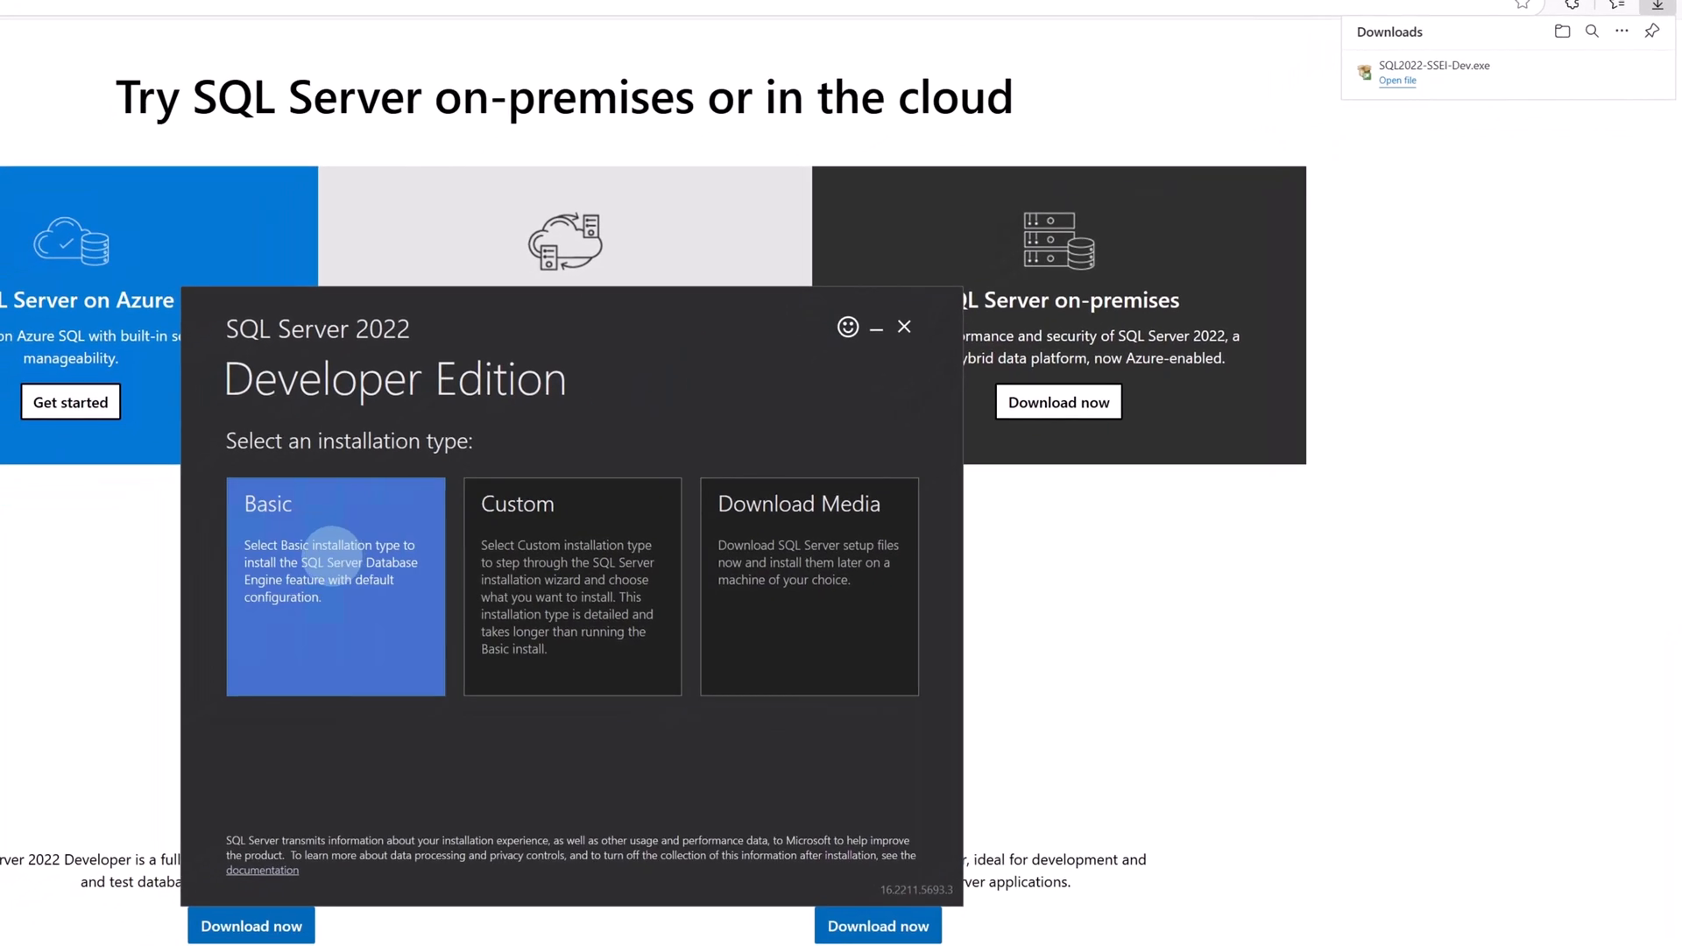
{"action": "left_click", "coordinate": [335, 586]}
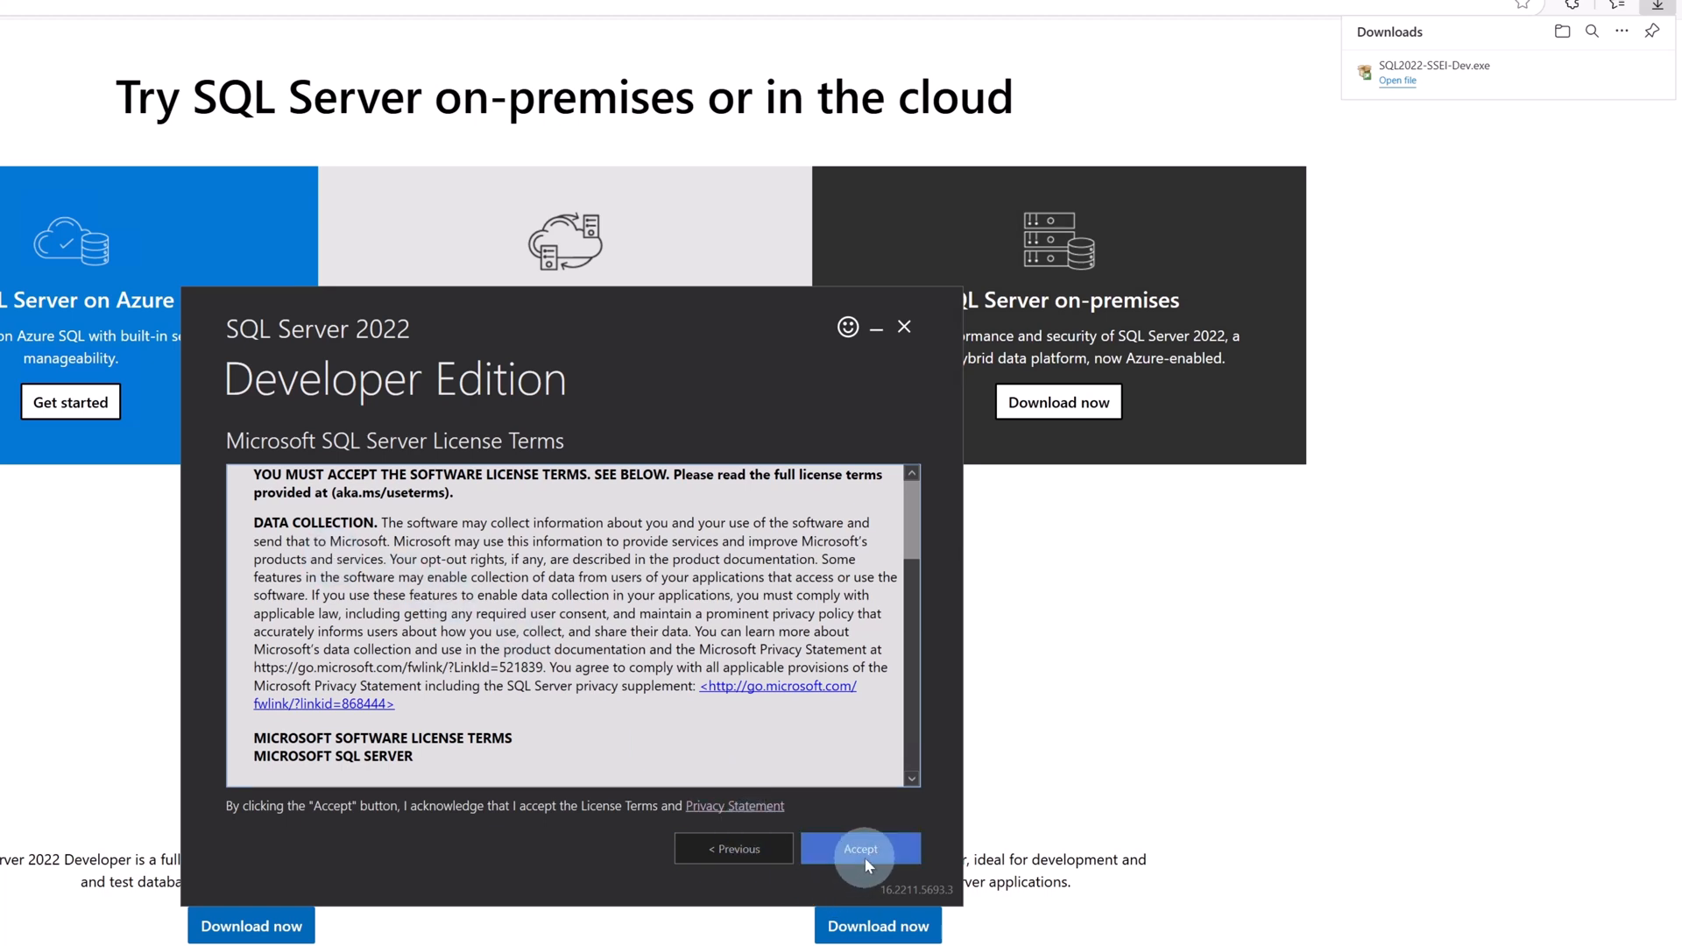
{"action": "left_click", "coordinate": [859, 849]}
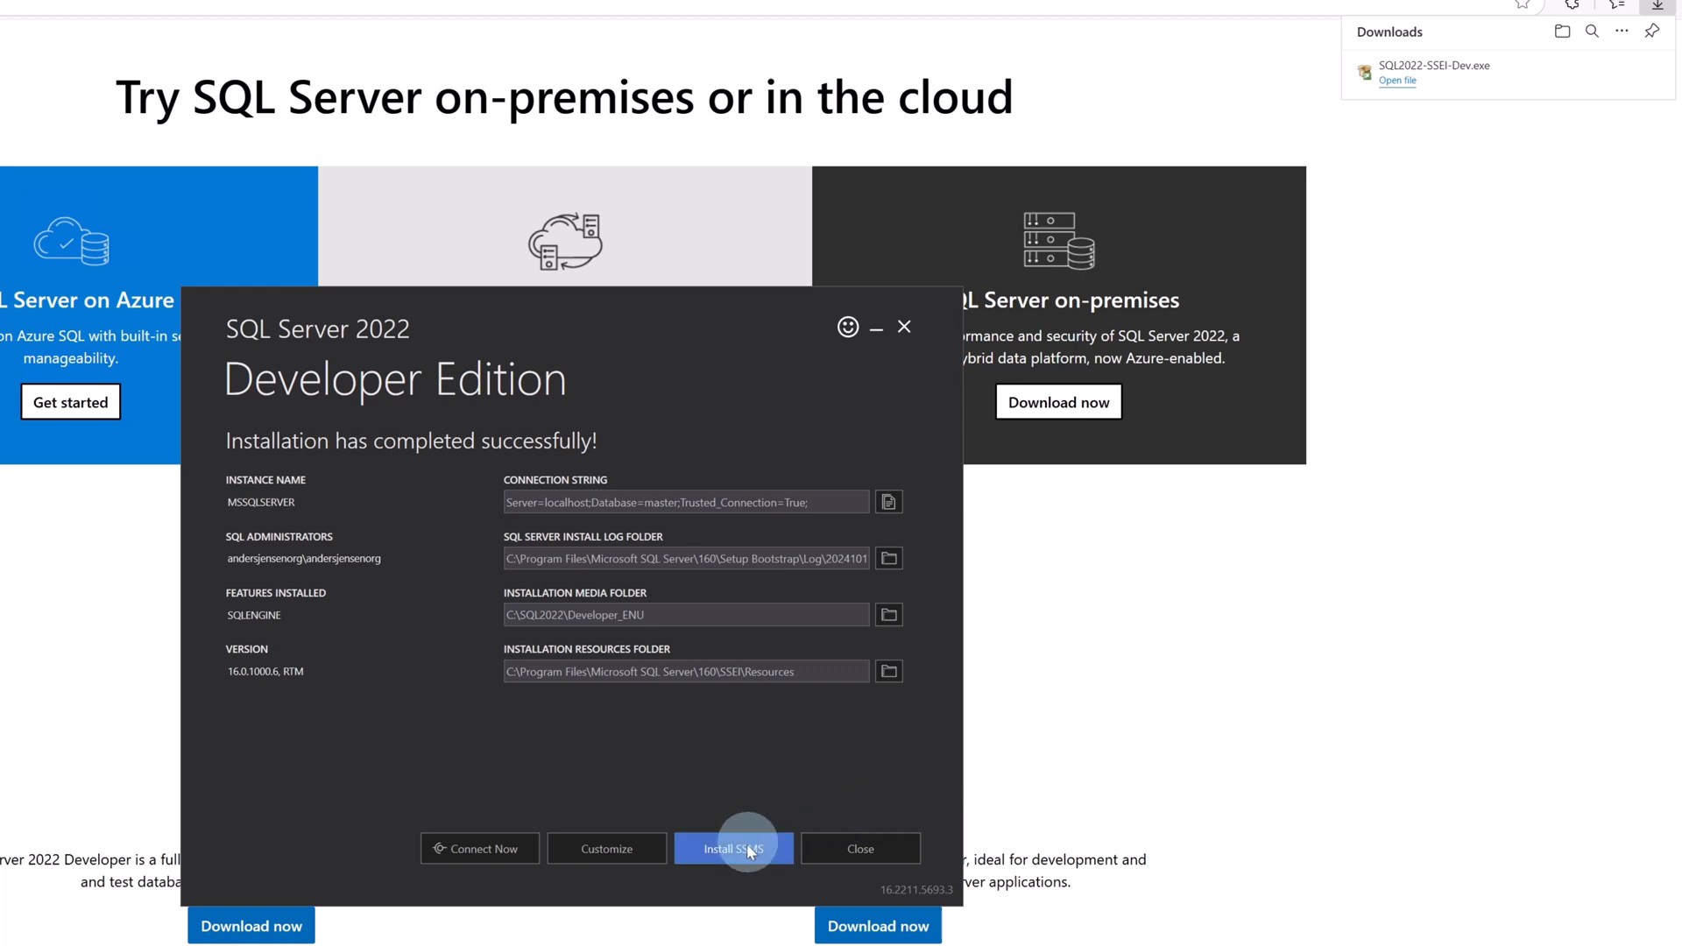
{"action": "mouse_move", "coordinate": [734, 849]}
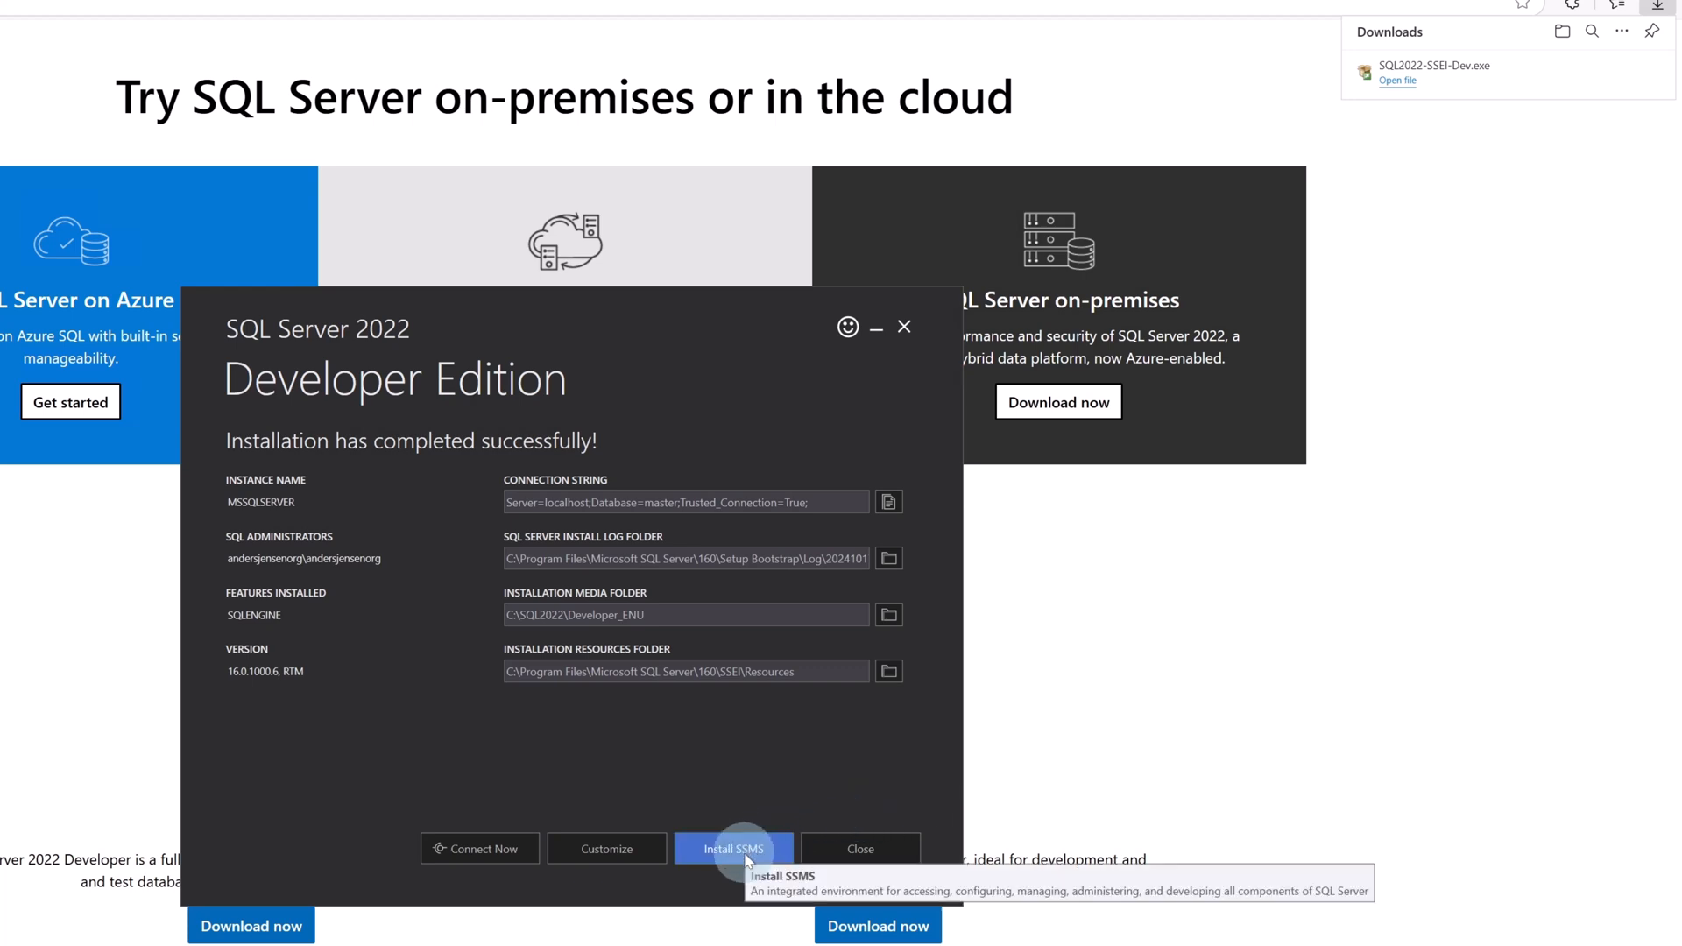
Step: Start downloading SSMS 20.2 (SSMS-Setup-ENU.exe) from the Microsoft Learn Download SSMS article
{"action": "left_click", "coordinate": [734, 849]}
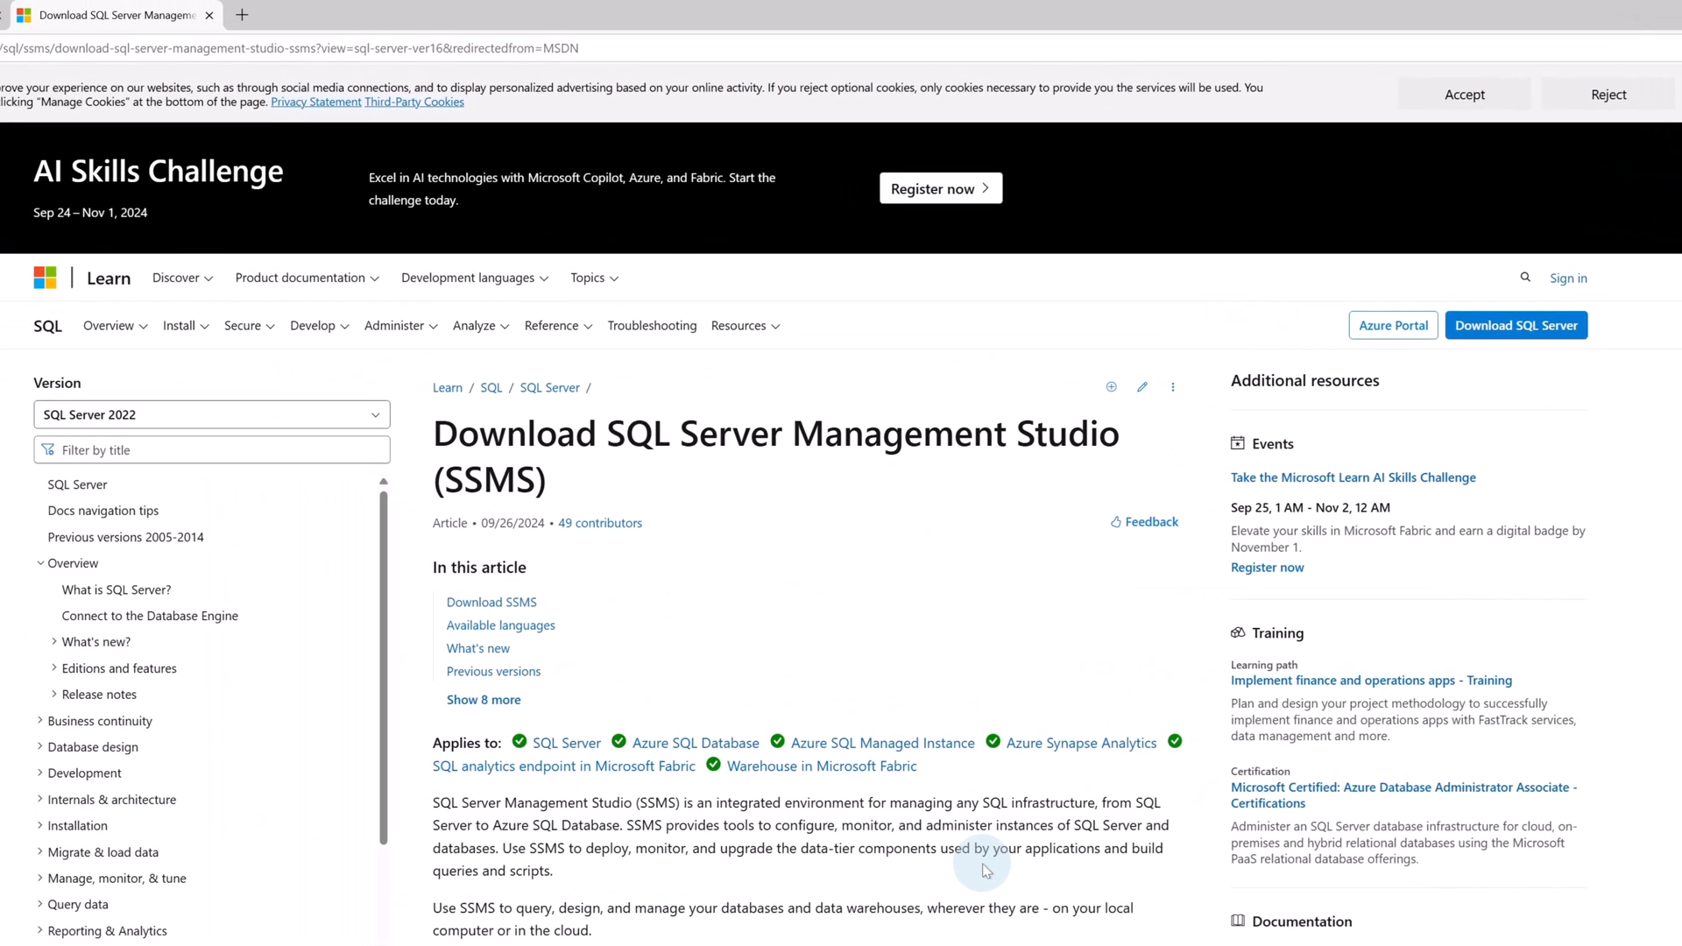
{"action": "scroll", "scroll_direction": "down", "scroll_amount": 3}
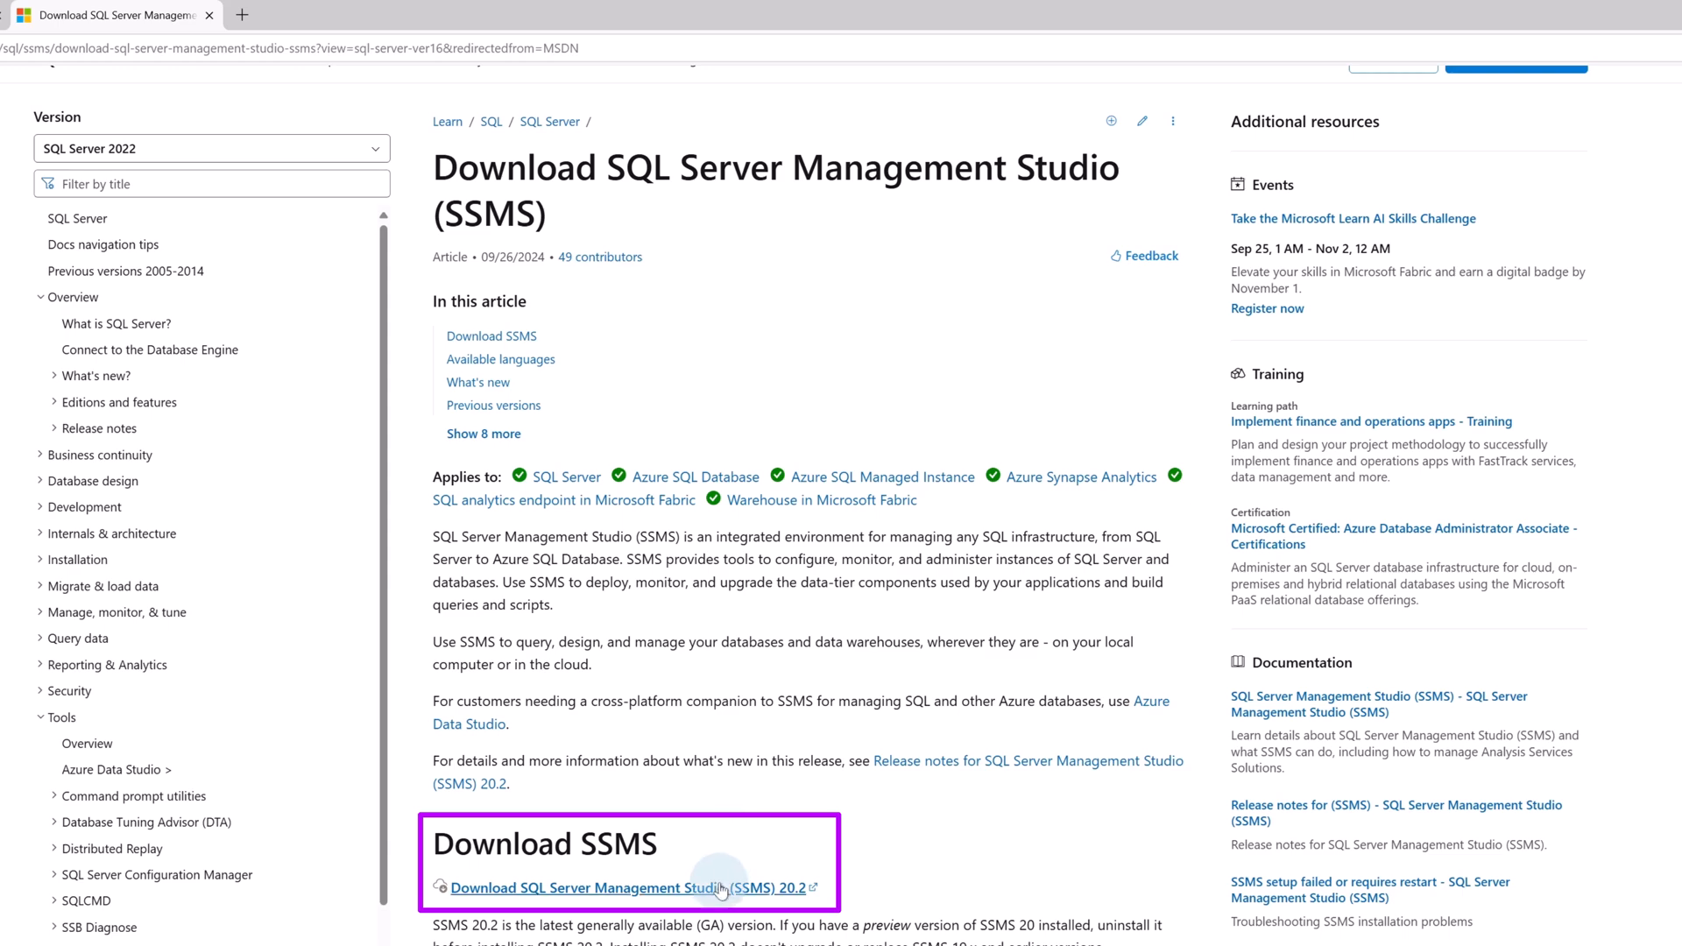
{"action": "left_click", "coordinate": [610, 888]}
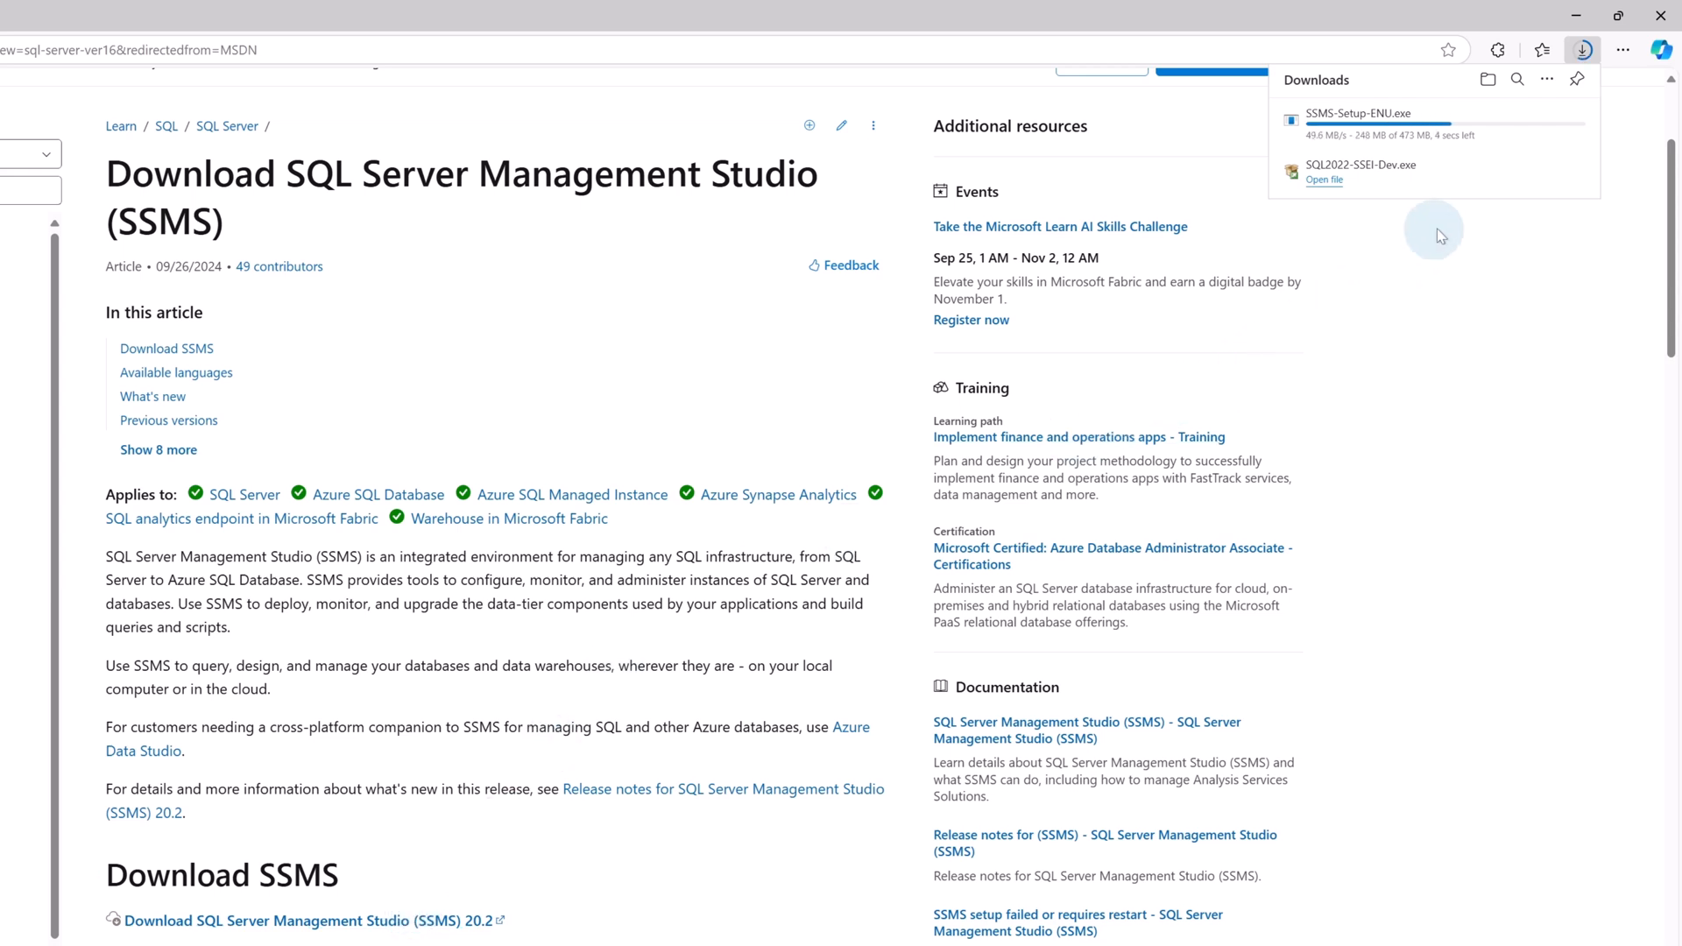
{"action": "mouse_move", "coordinate": [1460, 214]}
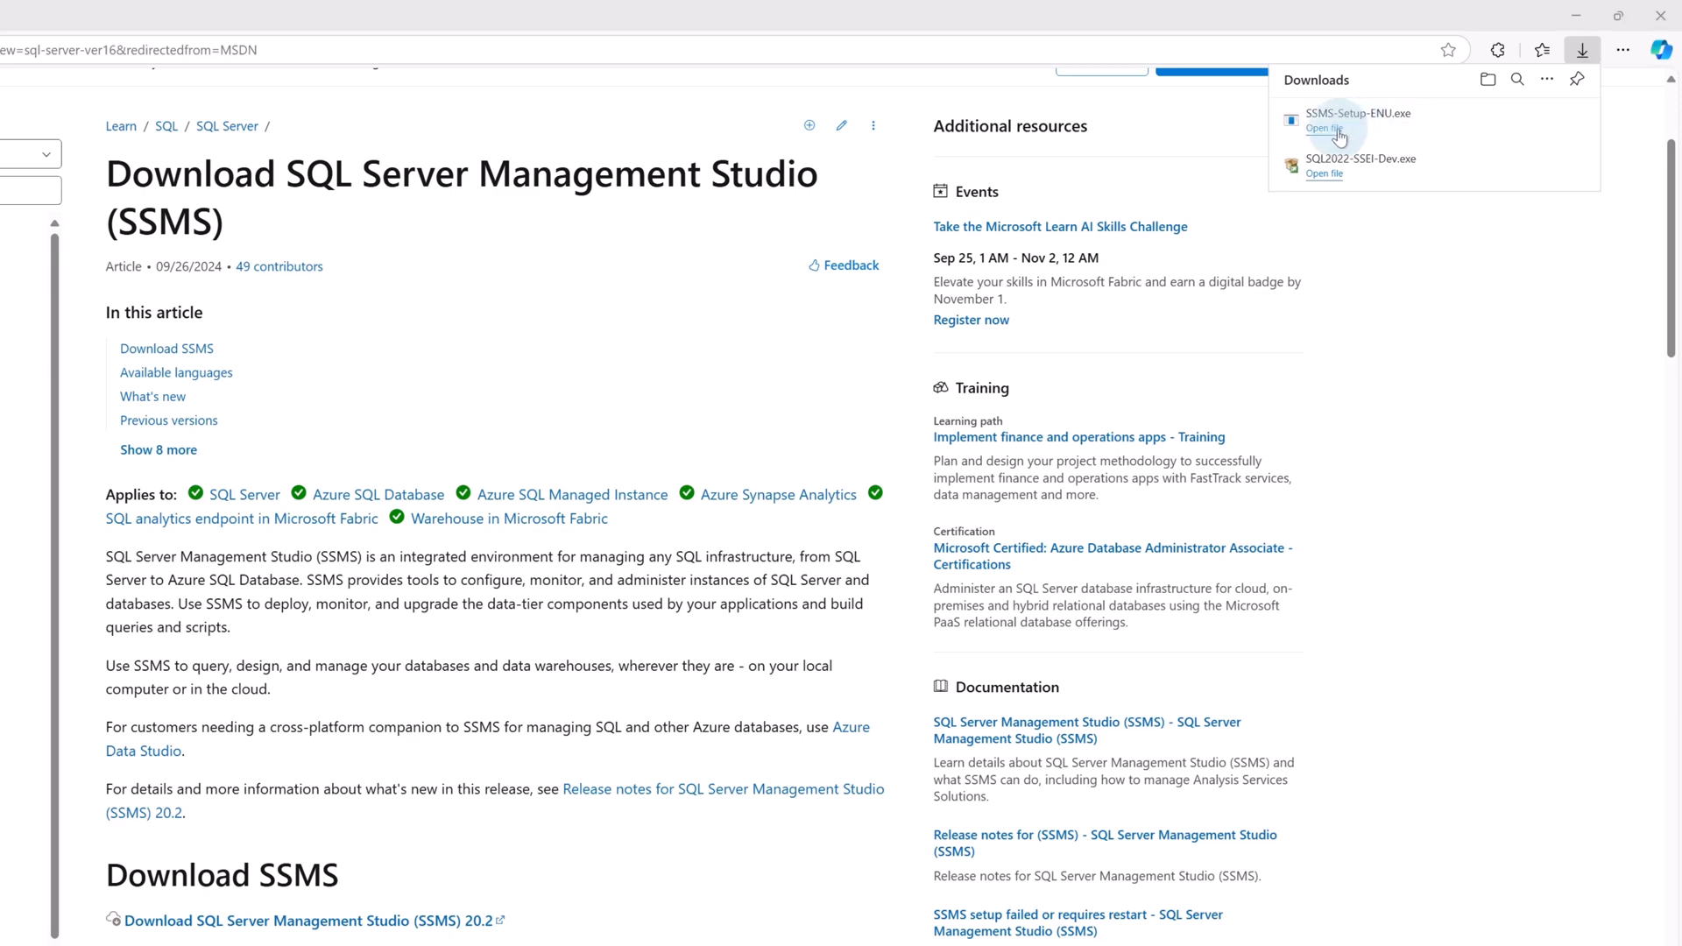
Step: Install SSMS 20.2 from SSMS-Setup-ENU.exe in the default location and close the completed setup
{"action": "left_click", "coordinate": [1322, 129]}
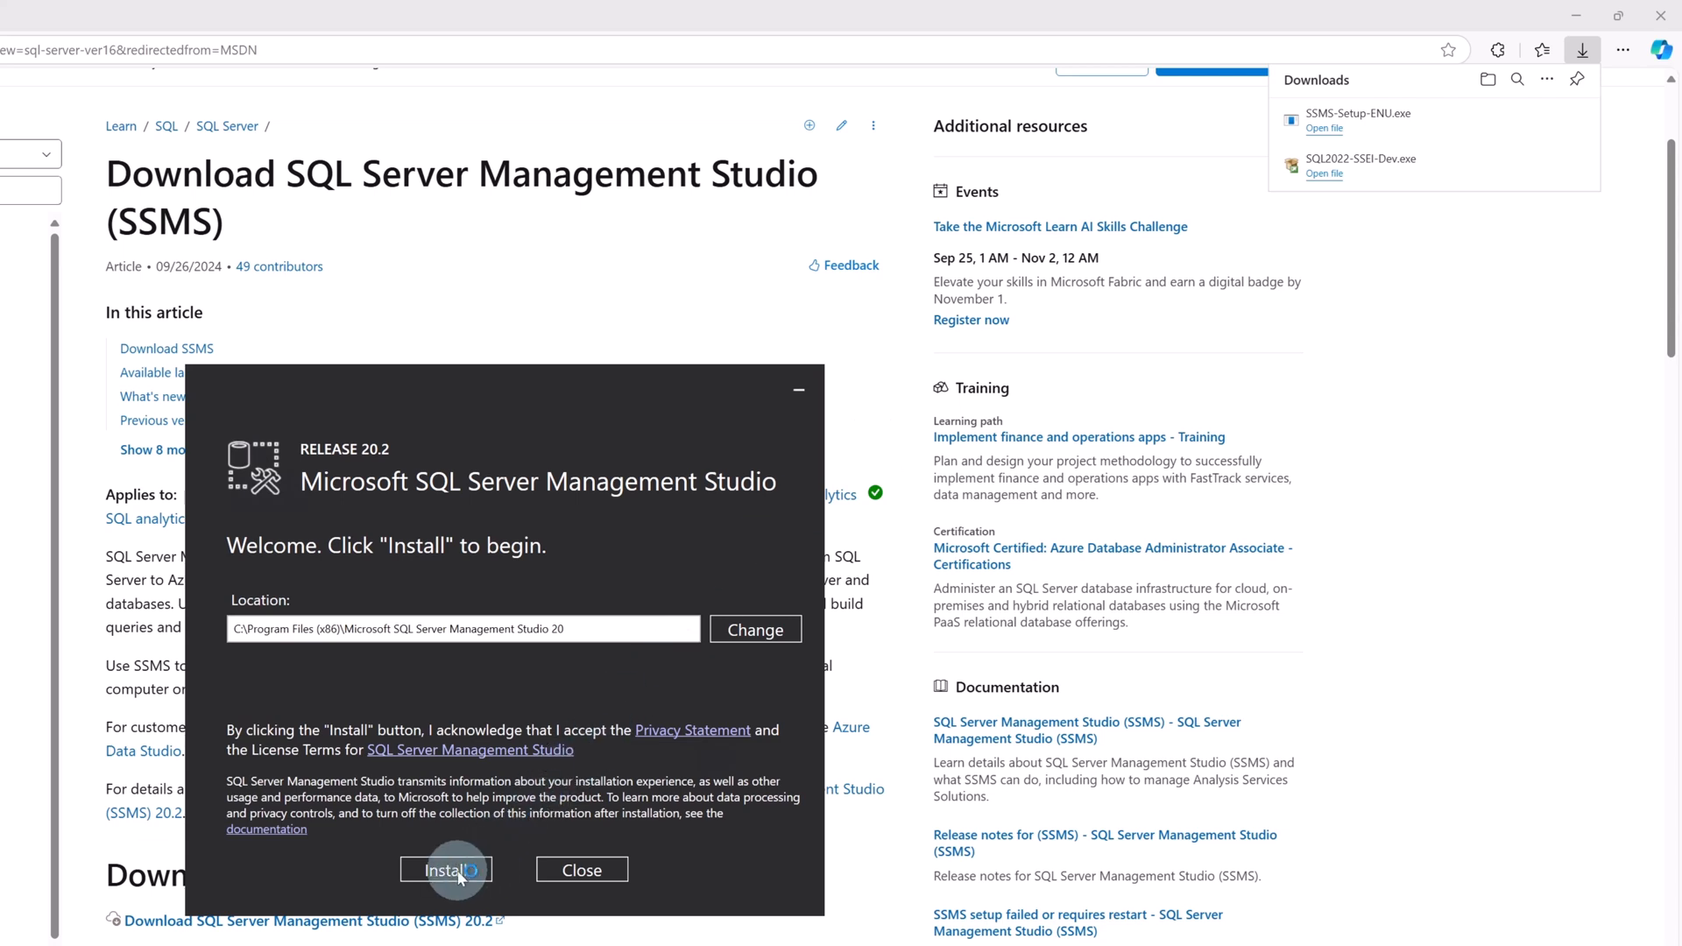
{"action": "left_click", "coordinate": [445, 869]}
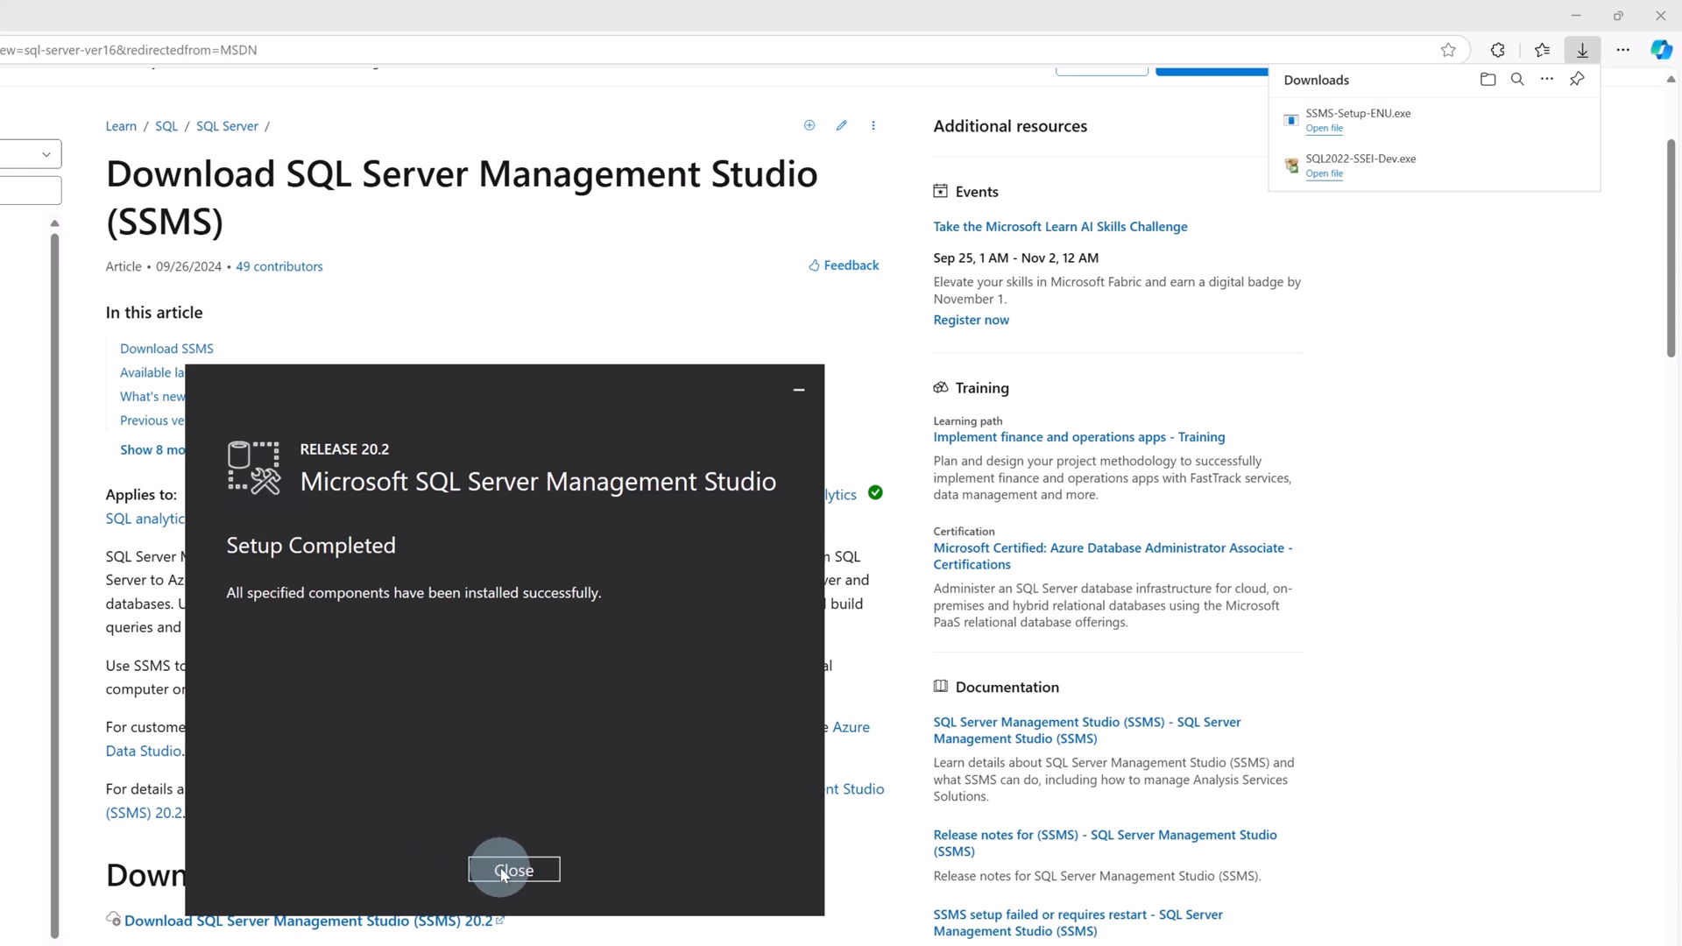
{"action": "left_click", "coordinate": [514, 870]}
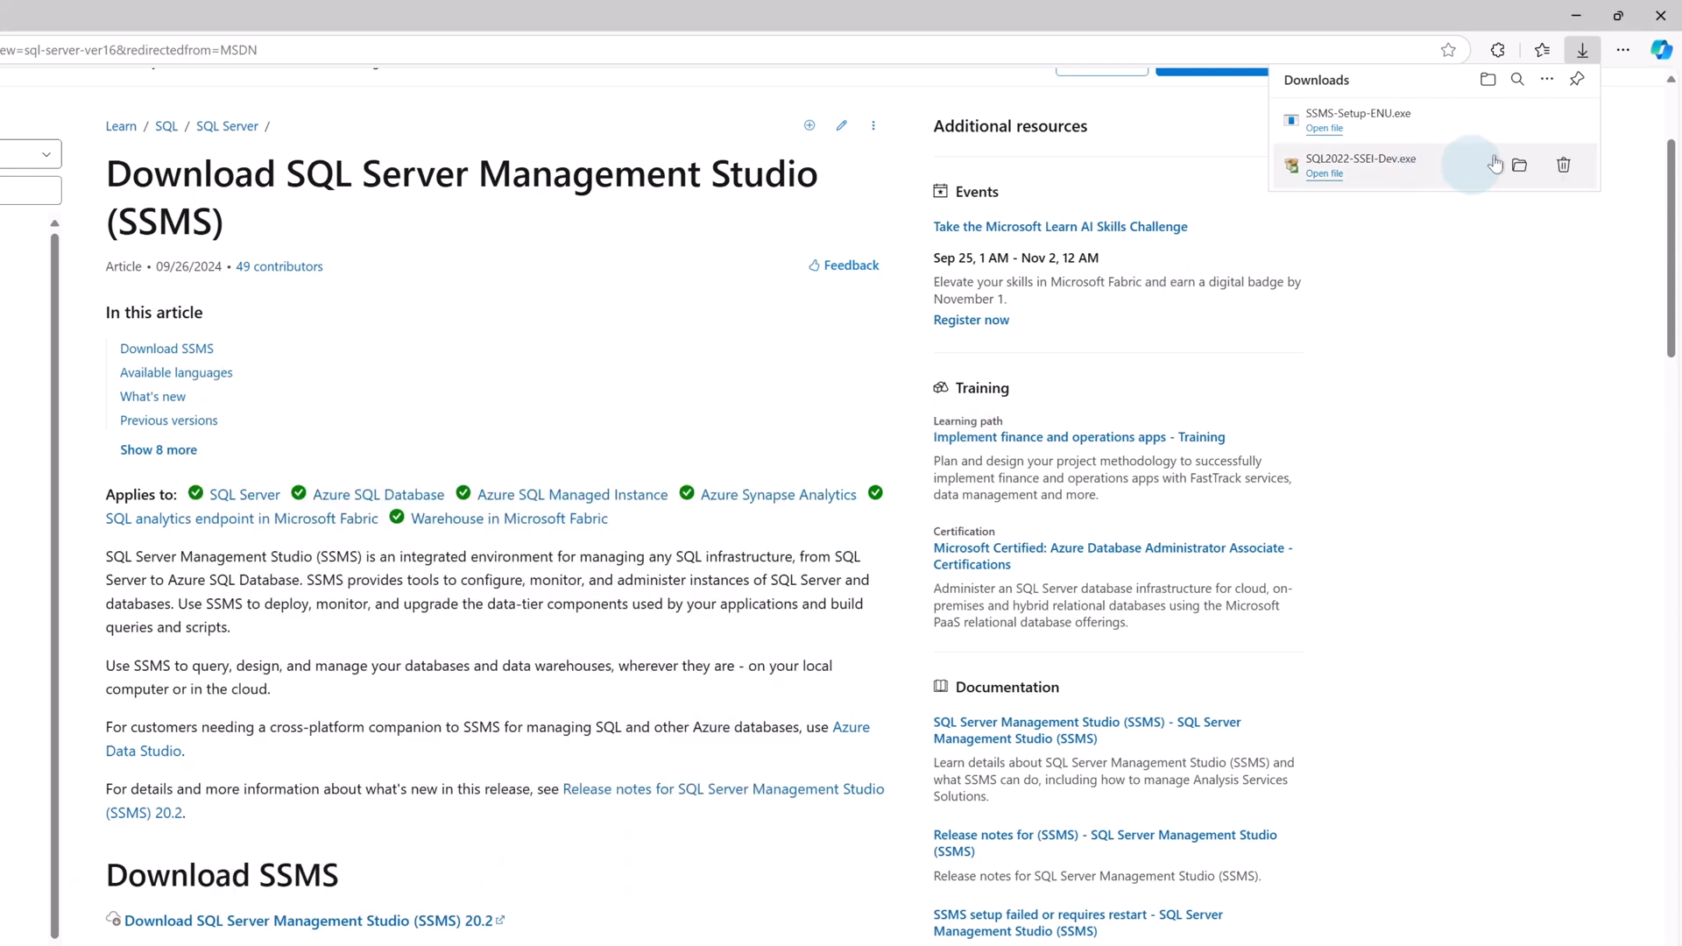
{"action": "left_click", "coordinate": [1324, 172]}
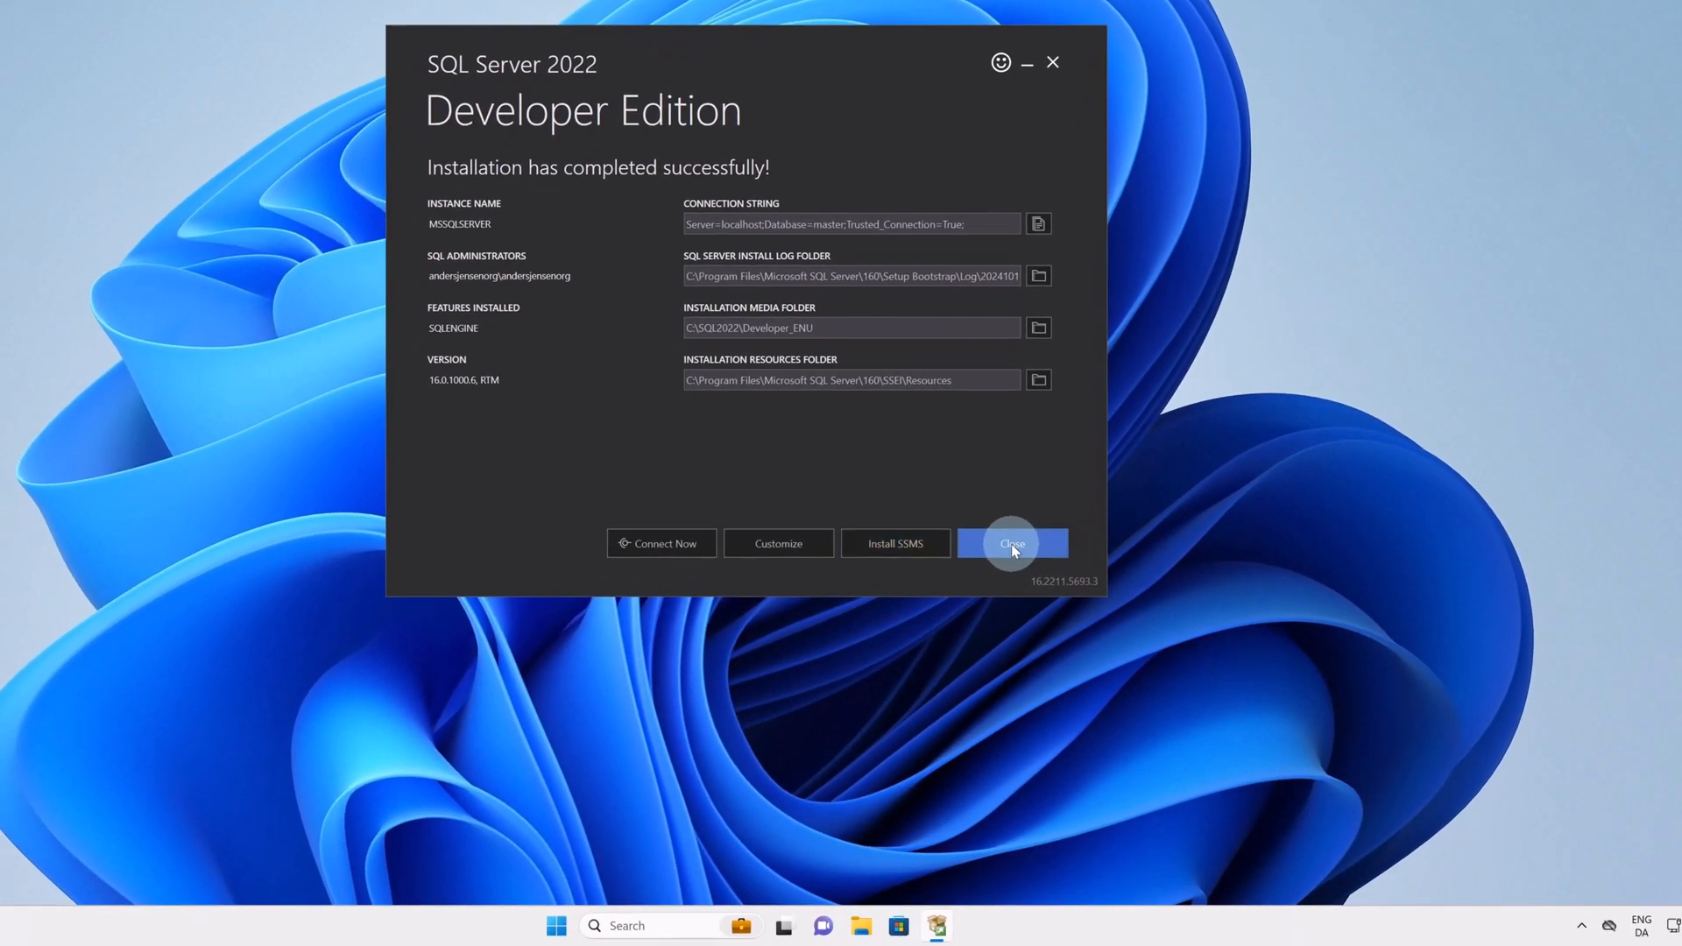
Step: Close the SQL Server installer and launch SQL Server Configuration Manager from Start
{"action": "left_click", "coordinate": [1009, 543]}
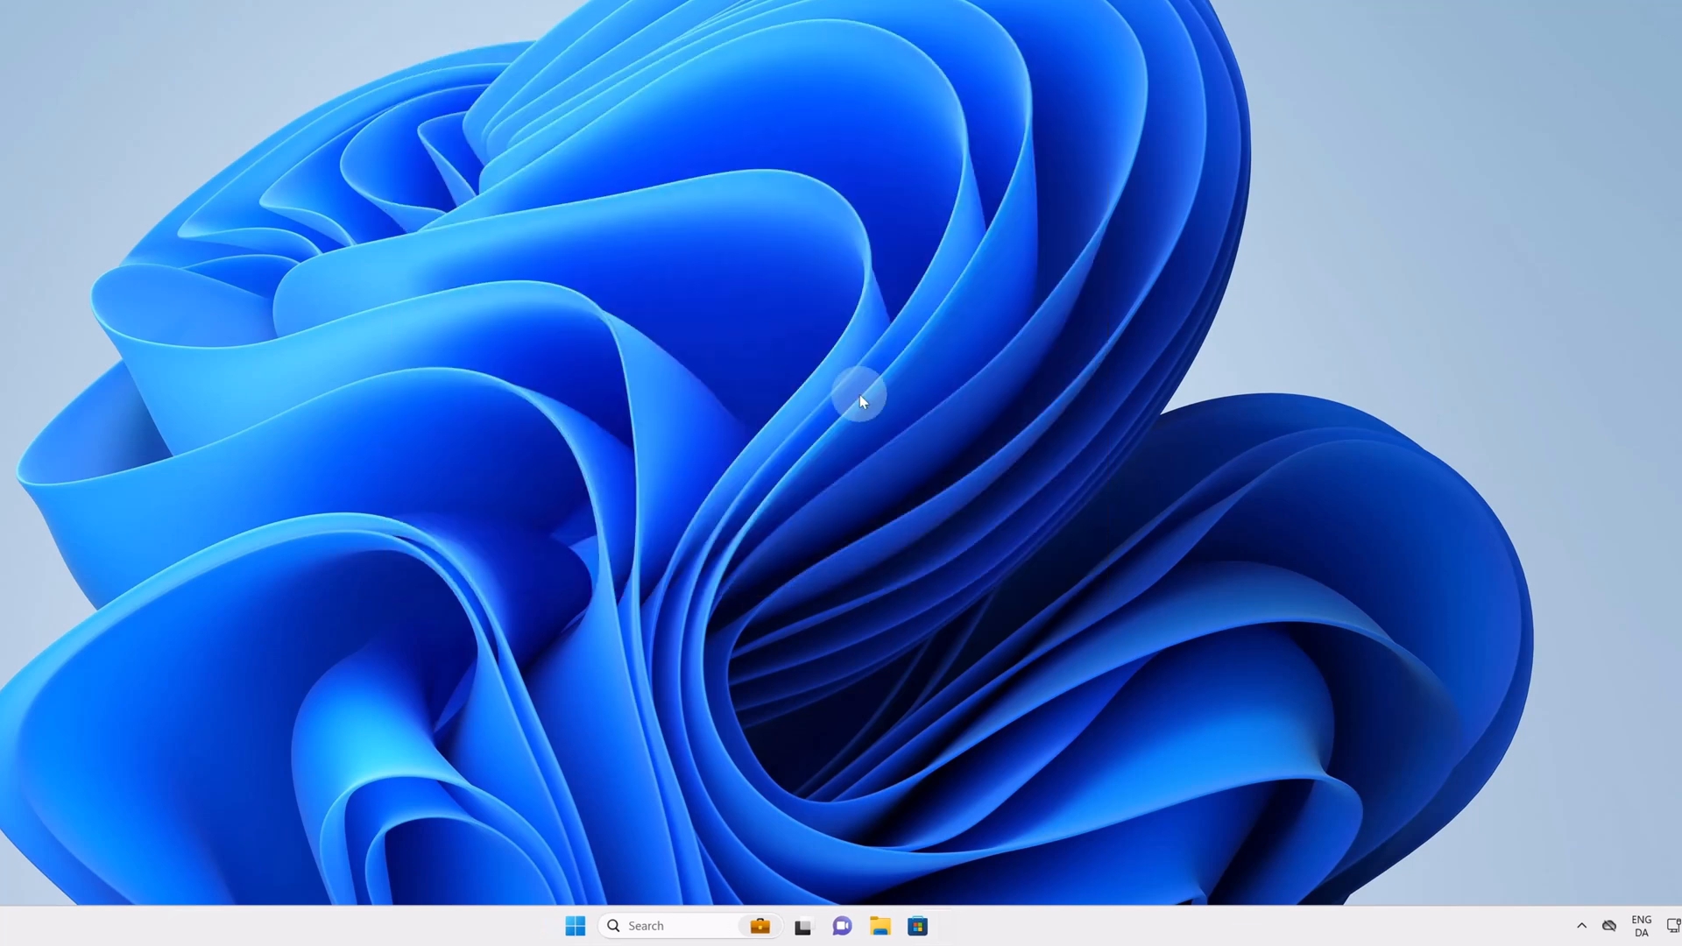
{"action": "mouse_move", "coordinate": [582, 866]}
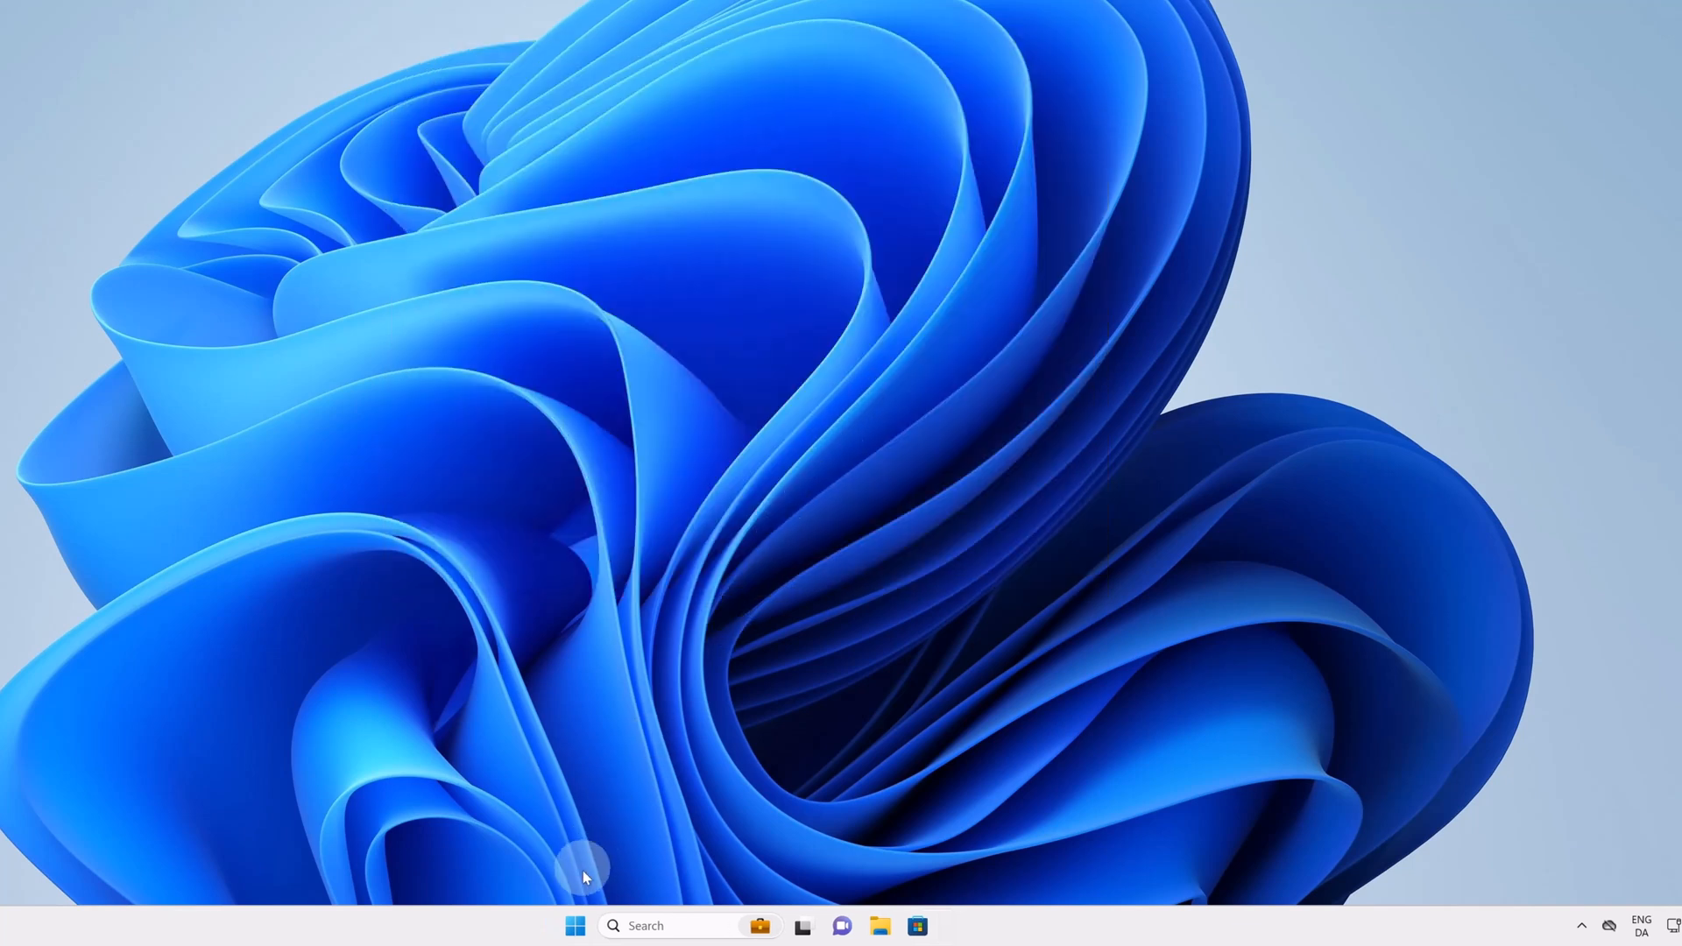
{"action": "left_click", "coordinate": [575, 925]}
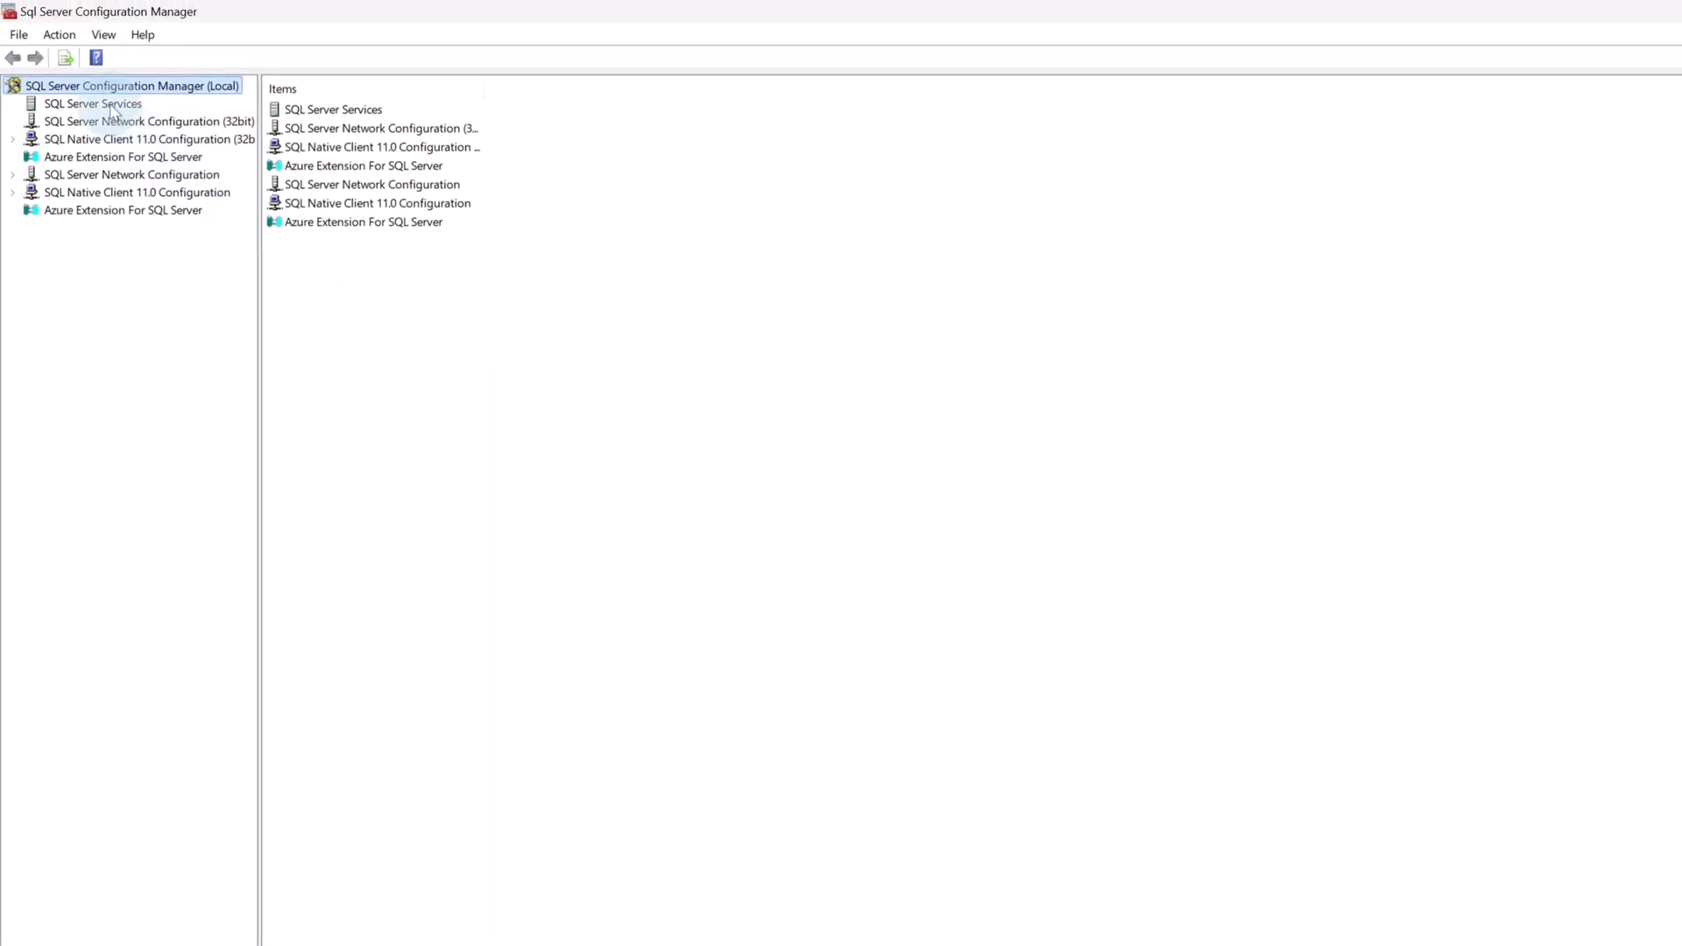
Step: Confirm SQL Server (MSSQLSERVER) shows State Running under SQL Server Services, then close the manager
{"action": "left_click", "coordinate": [92, 103]}
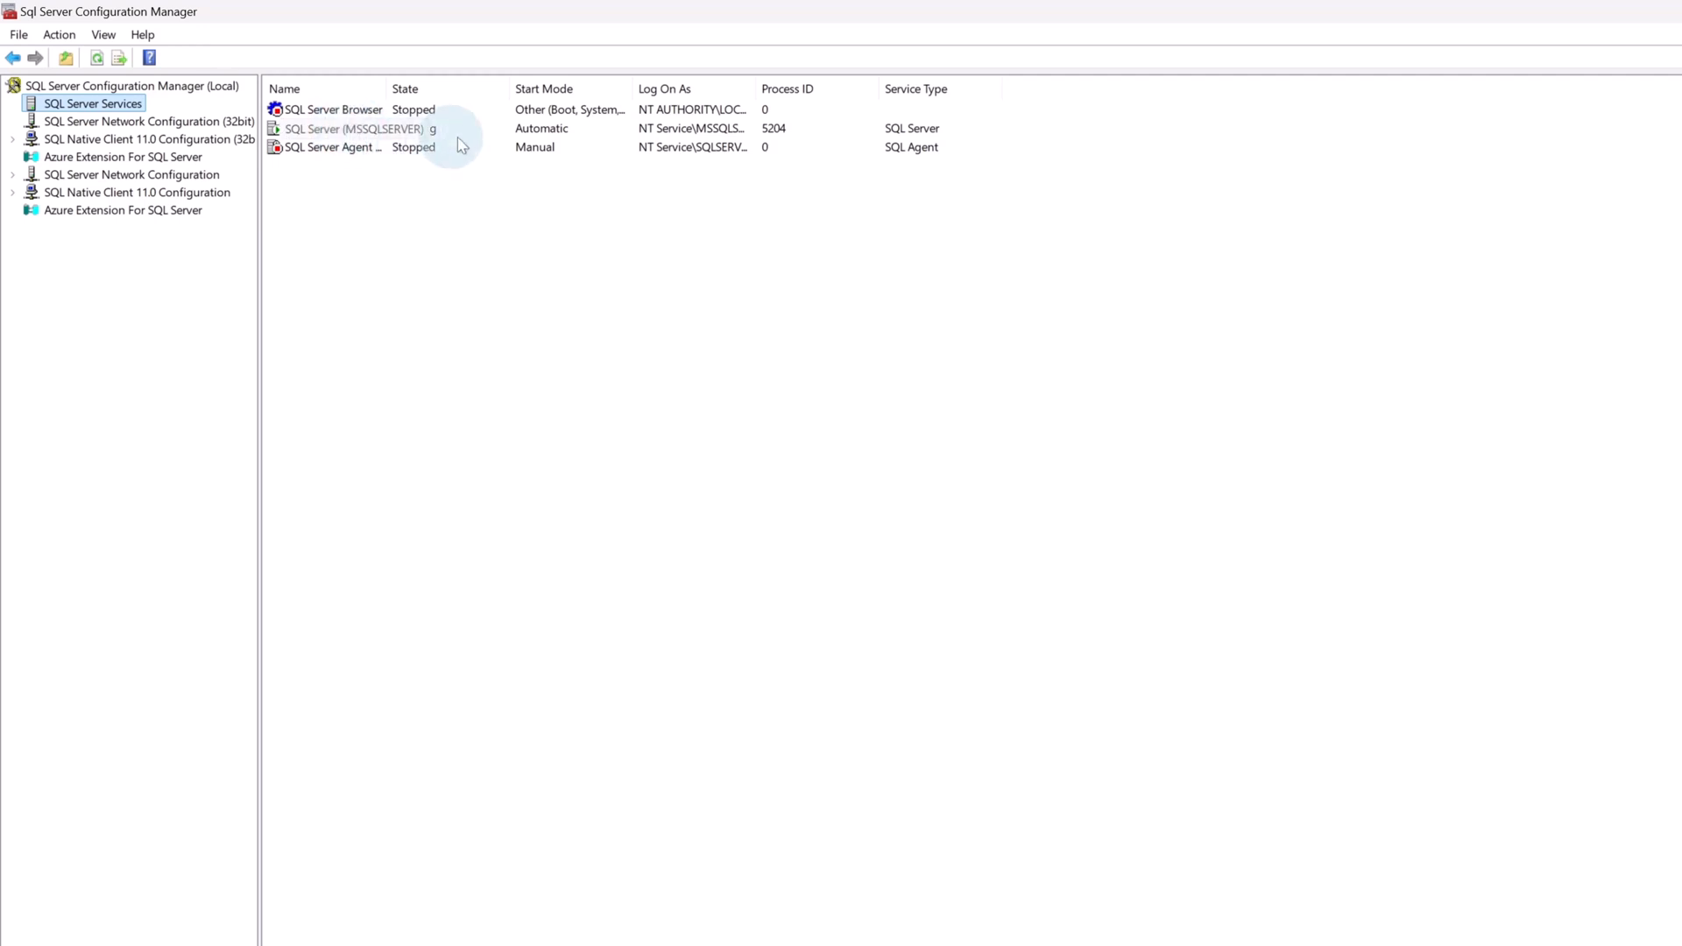
{"action": "left_click", "coordinate": [343, 127]}
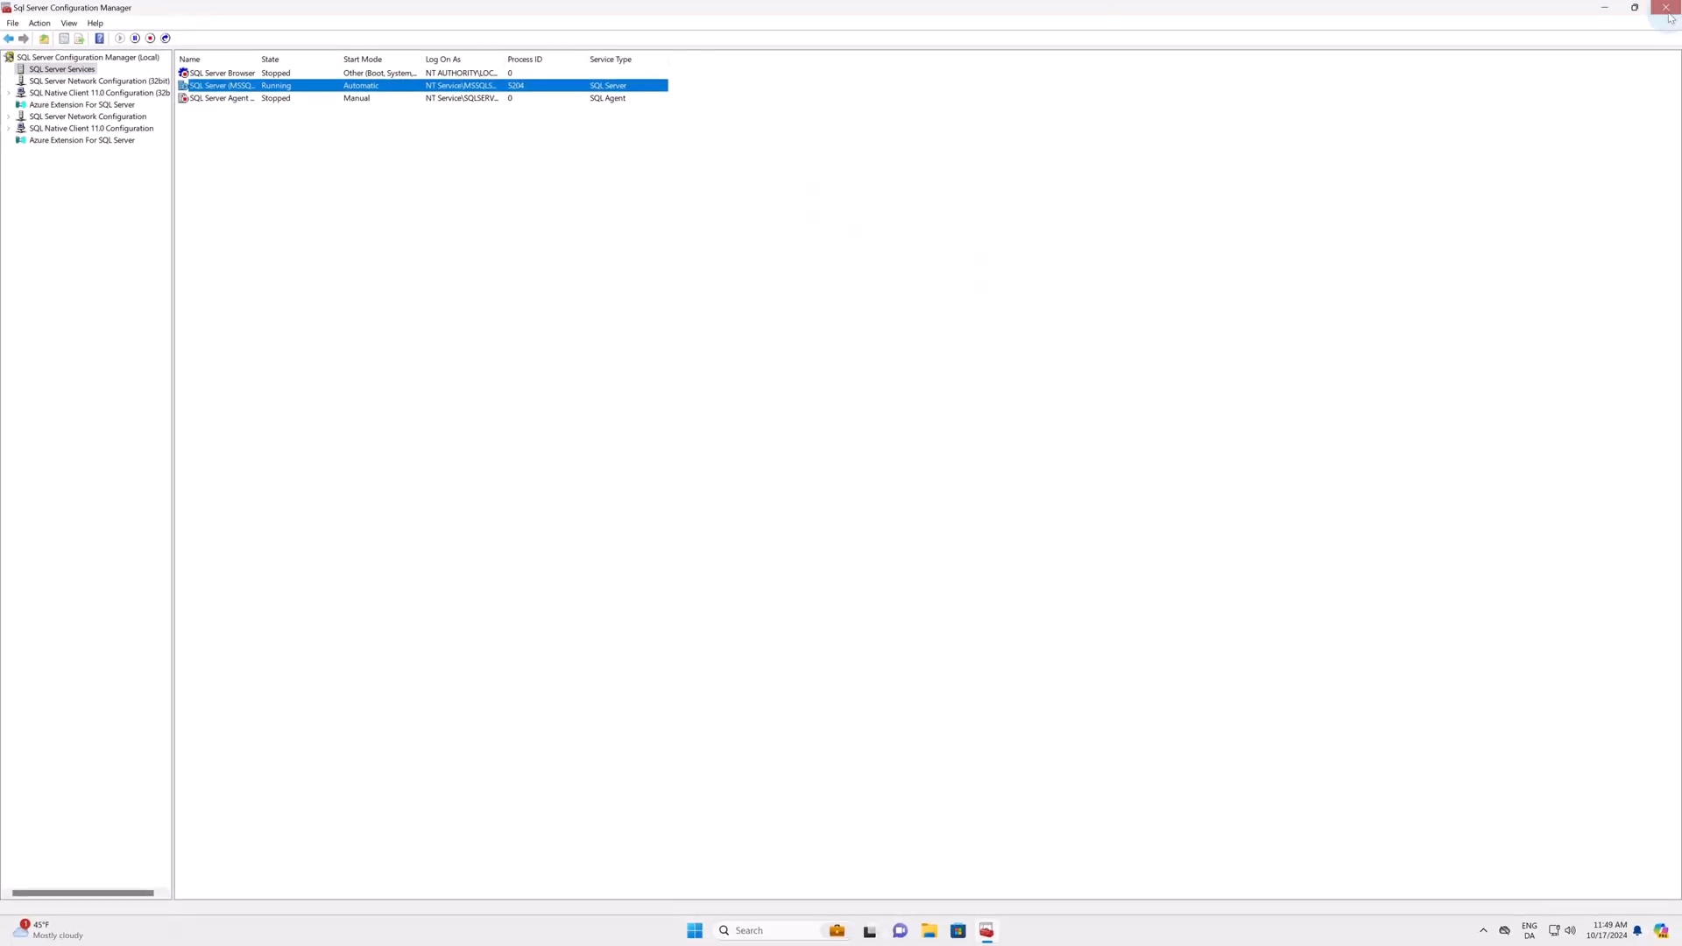
{"action": "left_click", "coordinate": [1663, 8]}
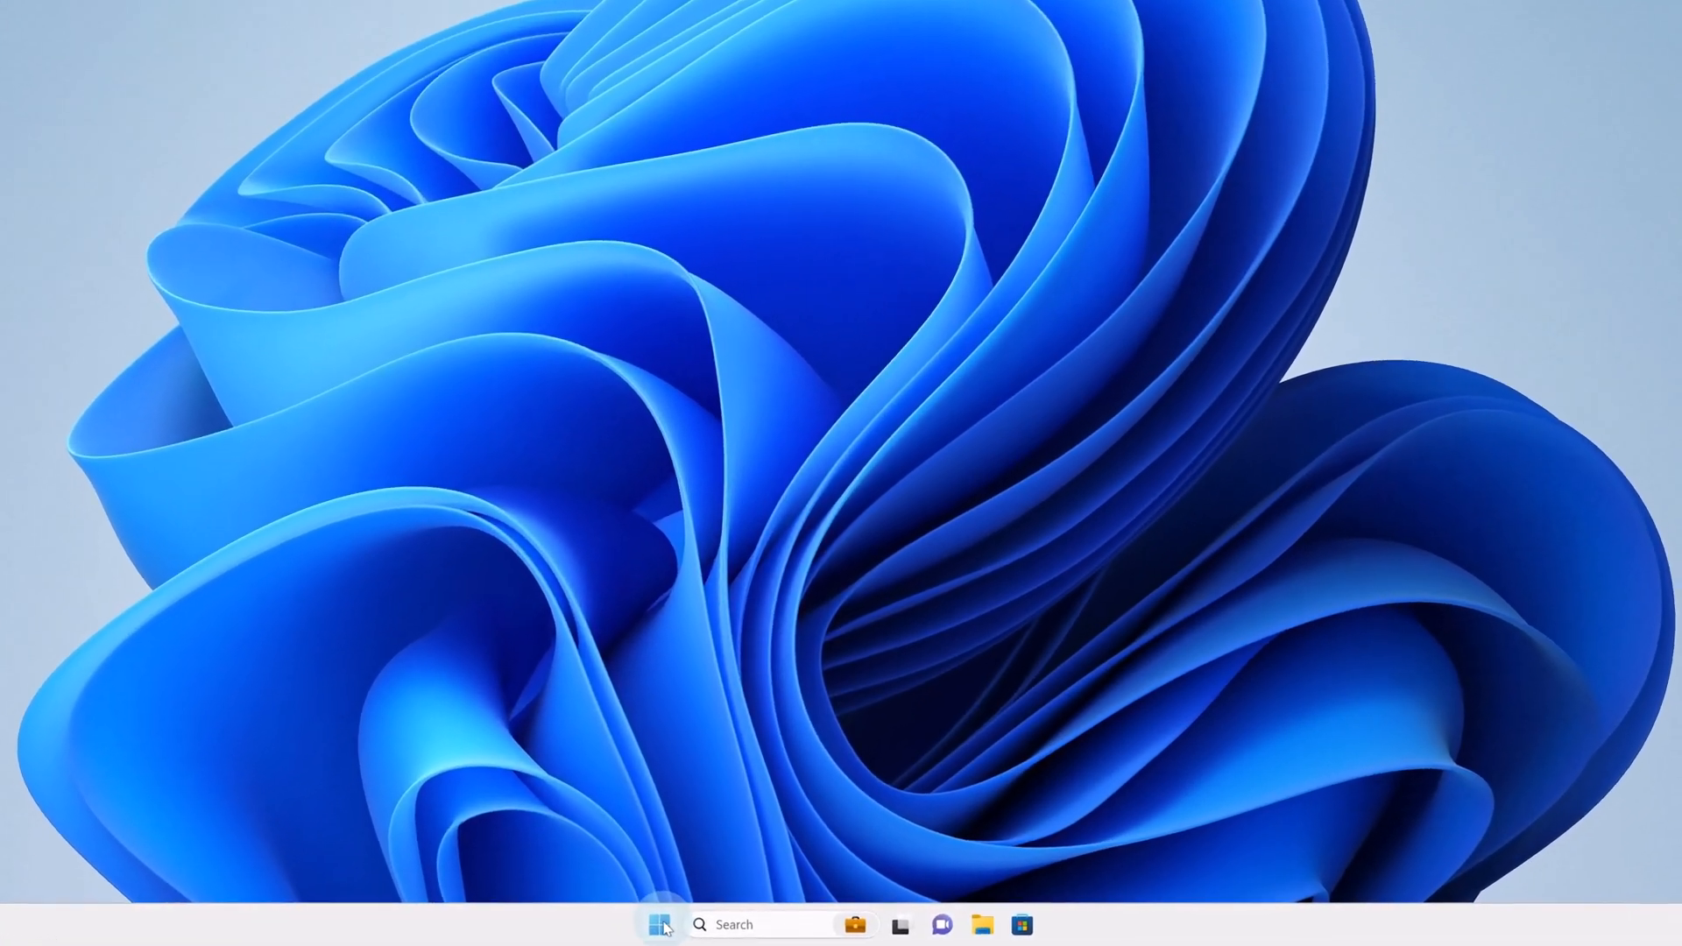
Step: Search 'sq' in the Start menu to launch SQL Server Management Studio 20
{"action": "left_click", "coordinate": [654, 925]}
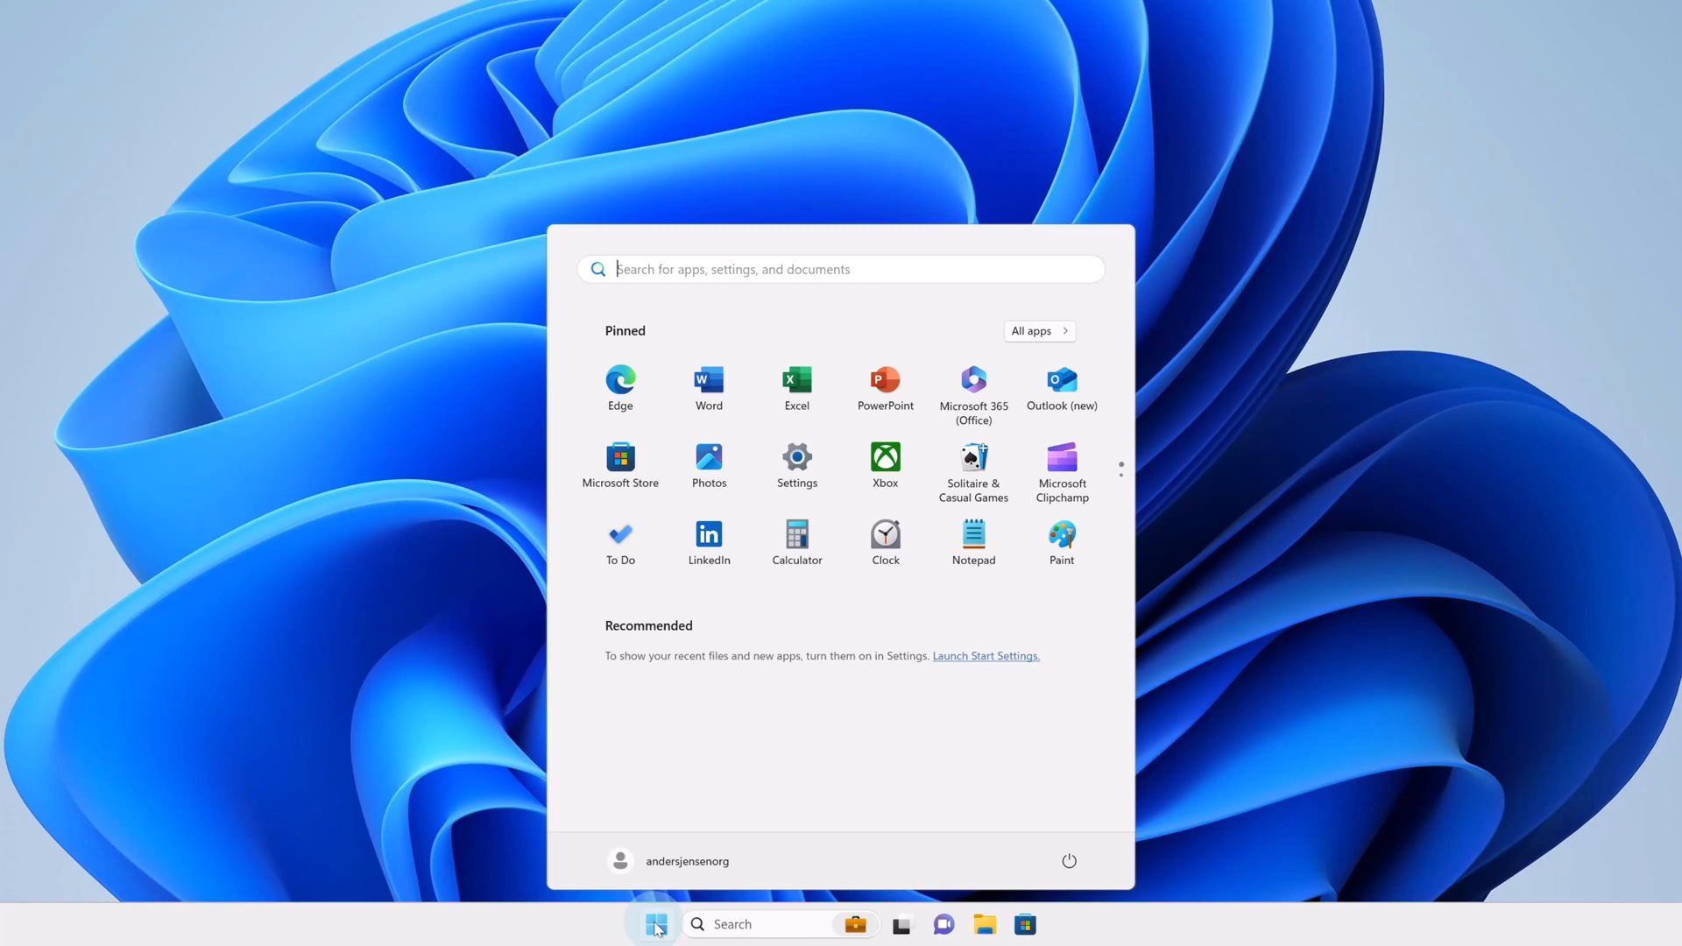
{"action": "type", "text": "sq"}
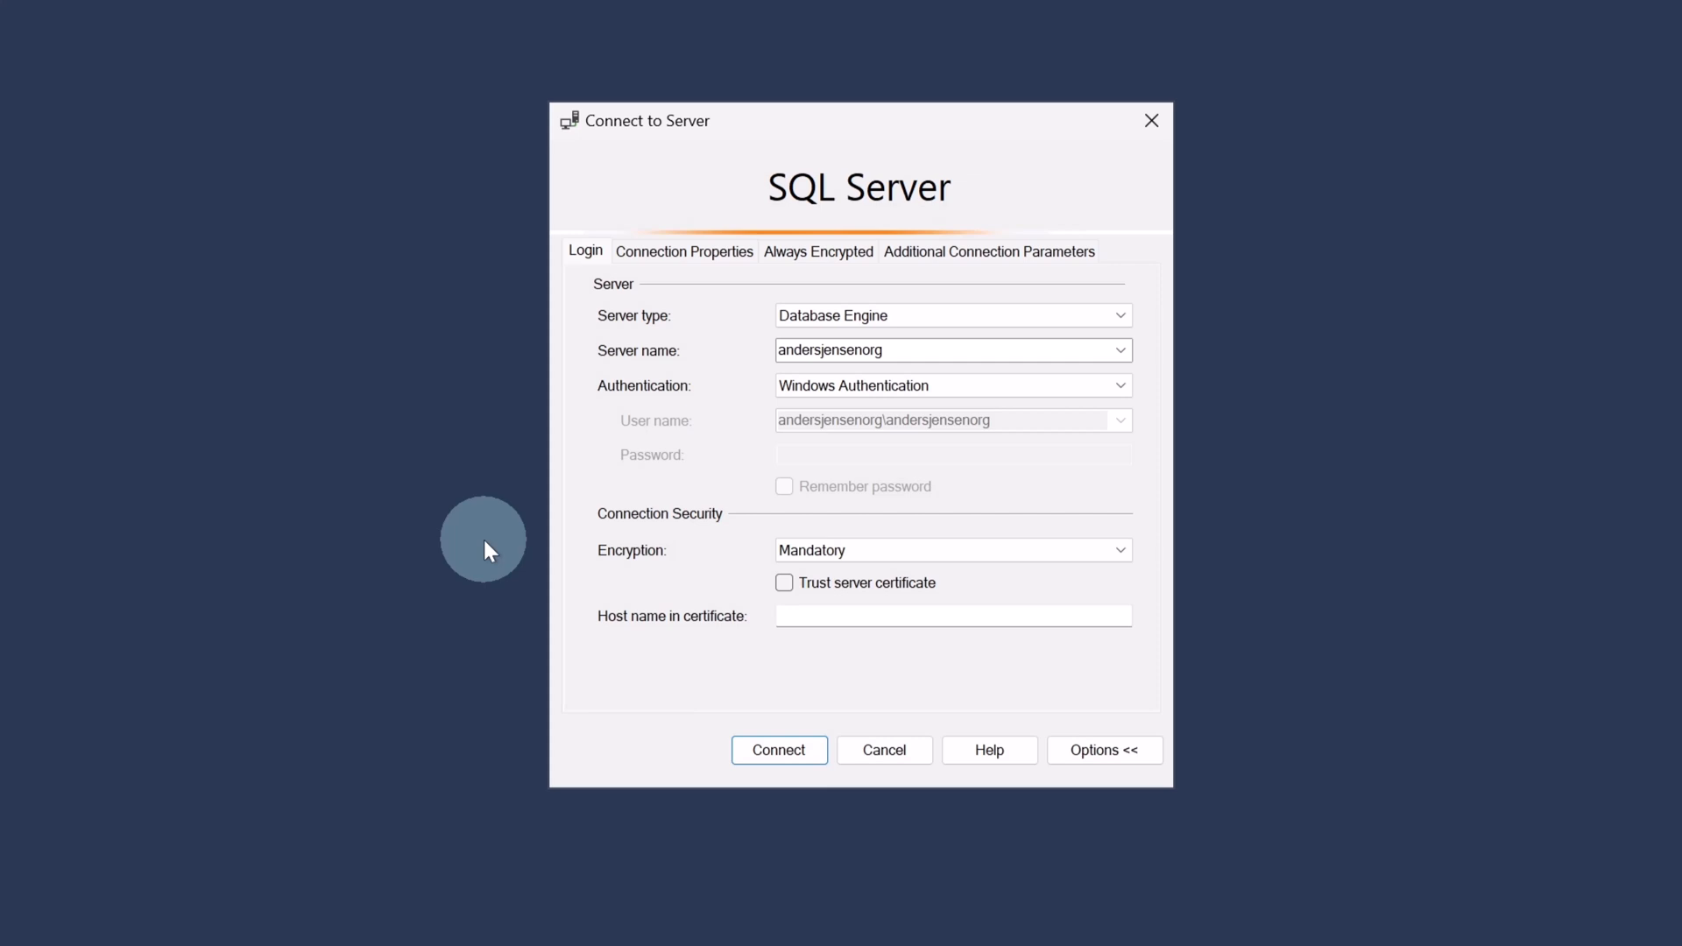
{"action": "mouse_move", "coordinate": [951, 461]}
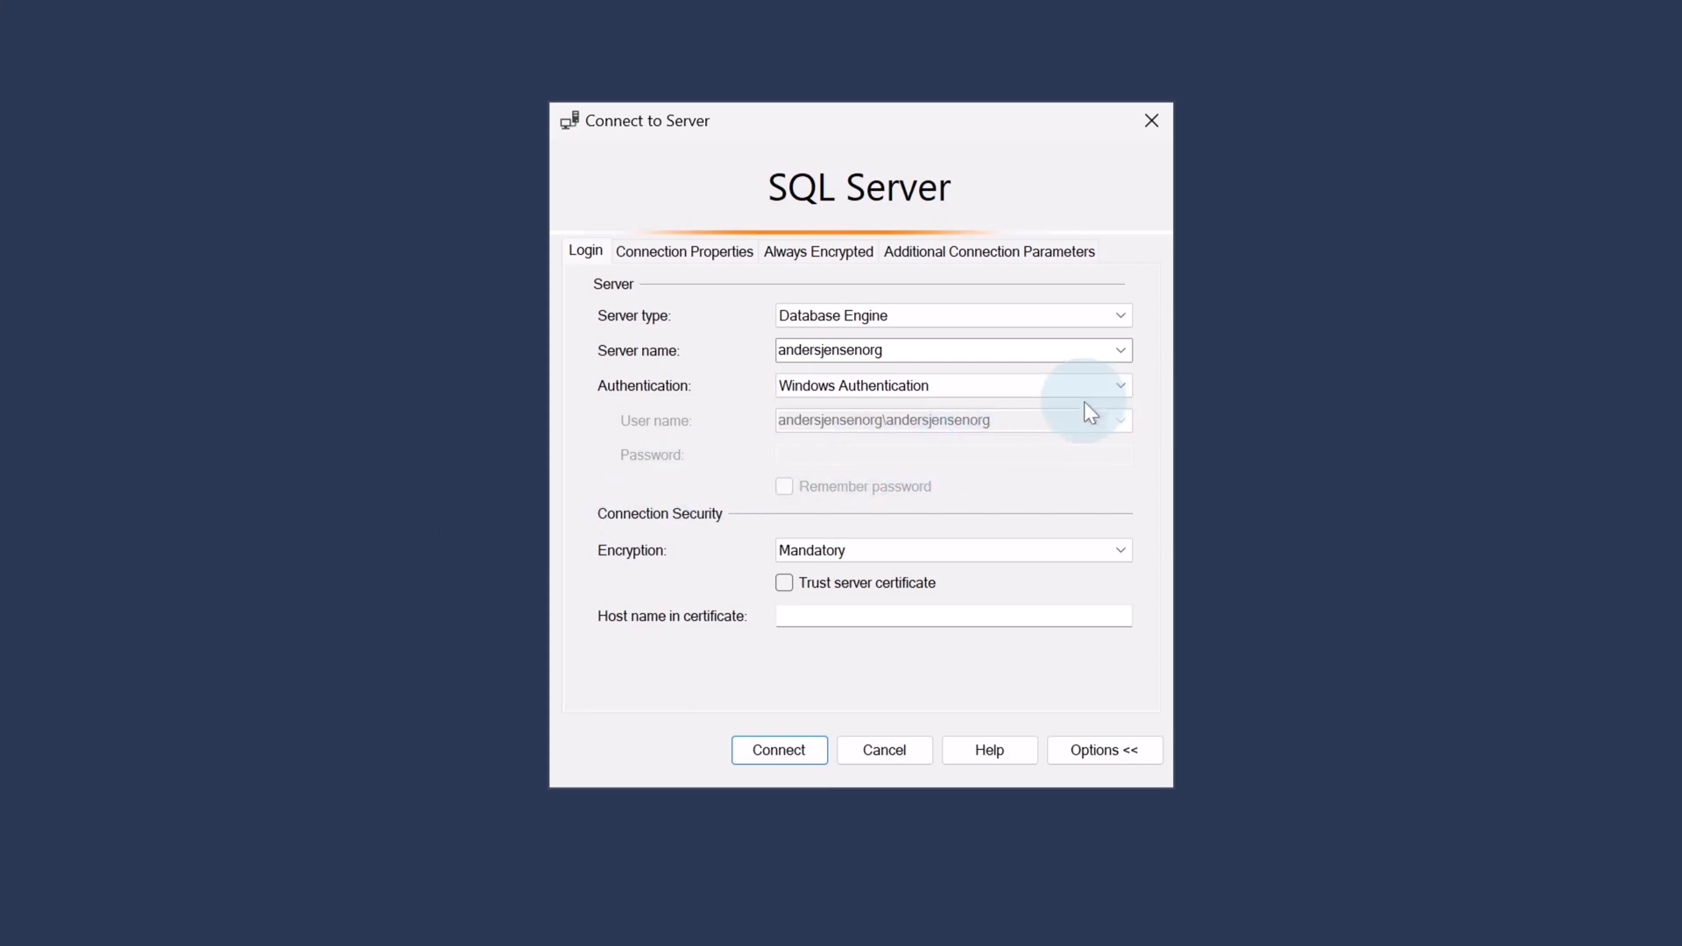
Step: Keep Windows Authentication selected and enable Trust server certificate in Connect to Server
{"action": "left_click", "coordinate": [1118, 385]}
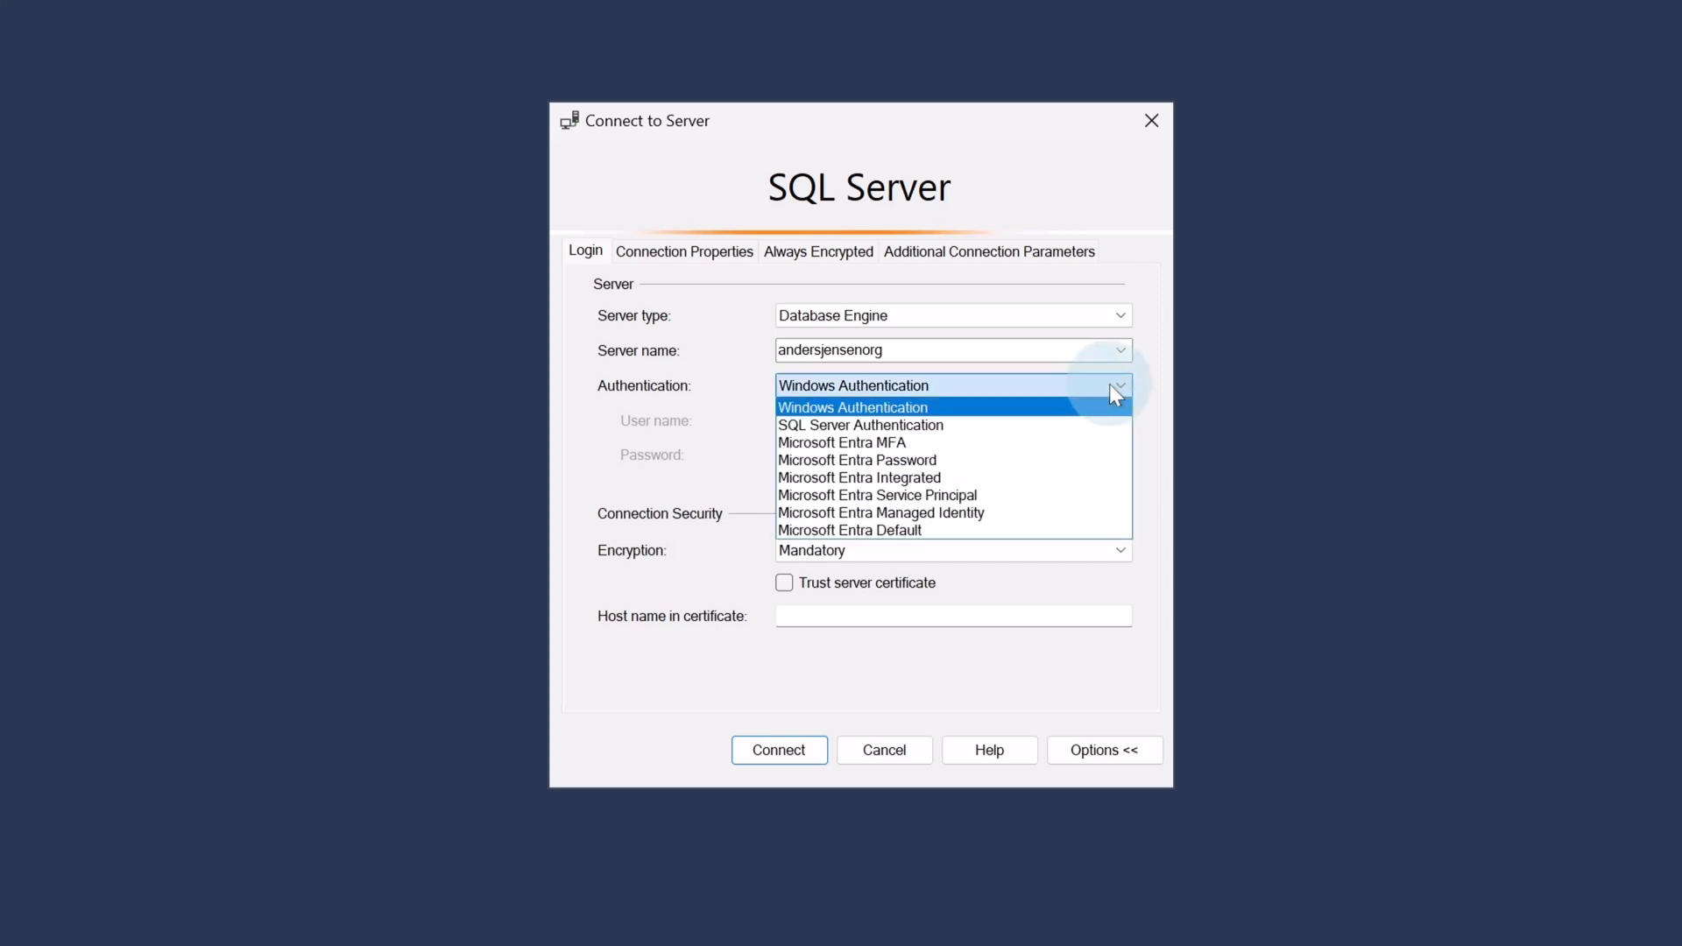
{"action": "left_click", "coordinate": [850, 406]}
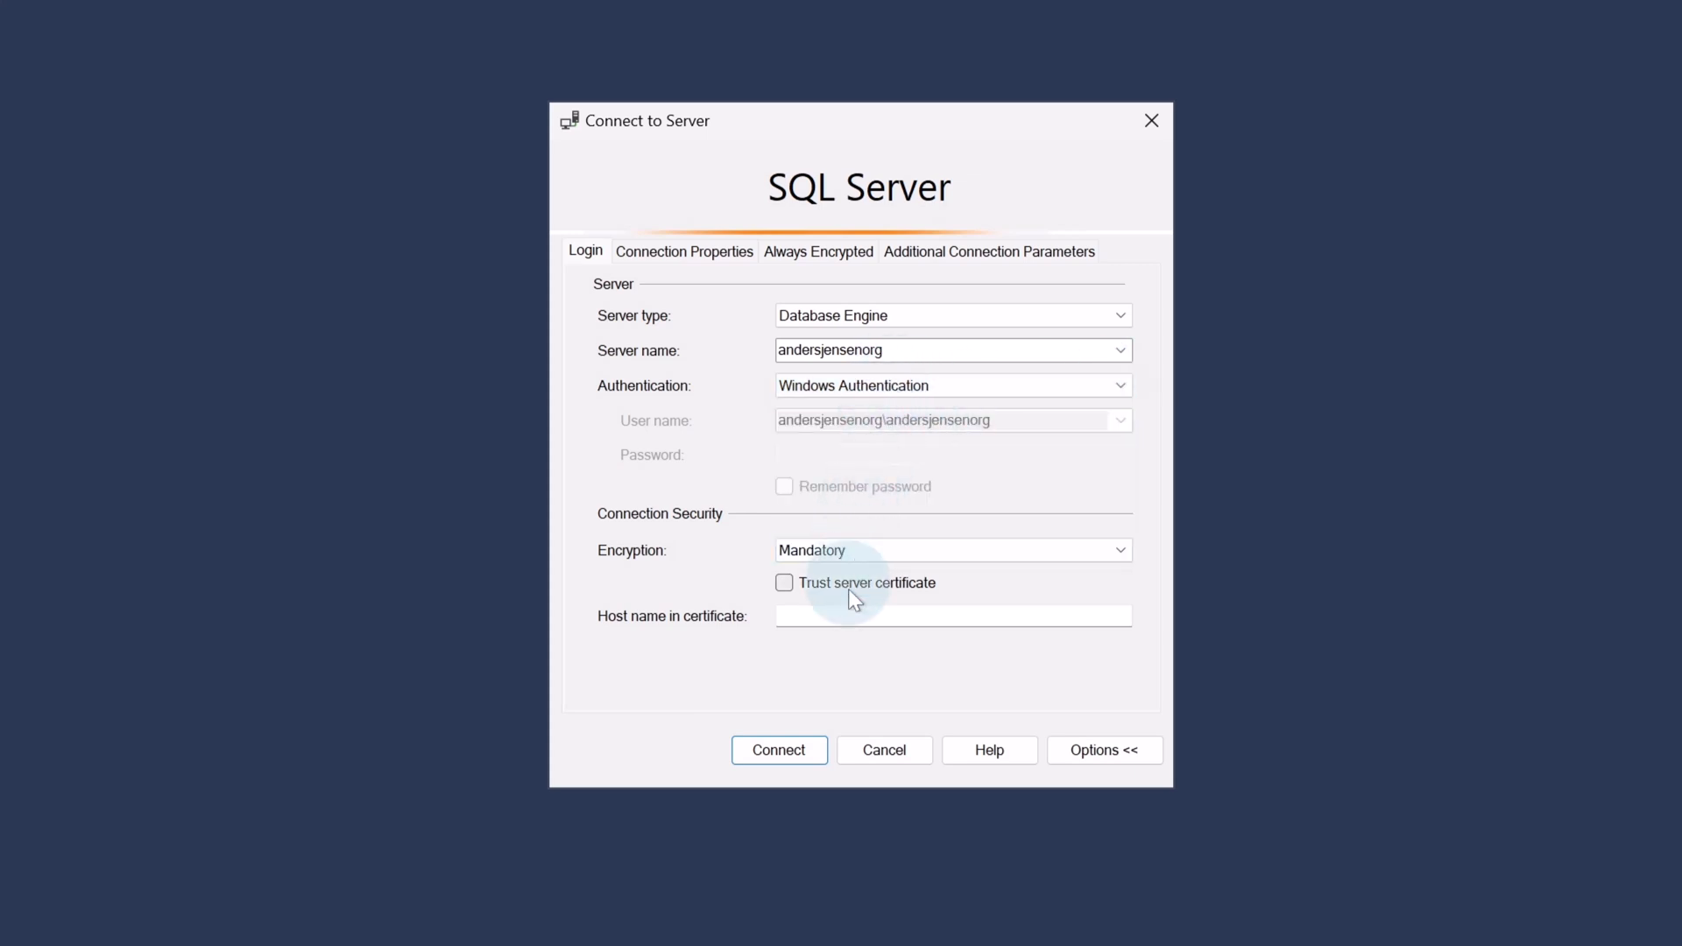
{"action": "left_click", "coordinate": [784, 582]}
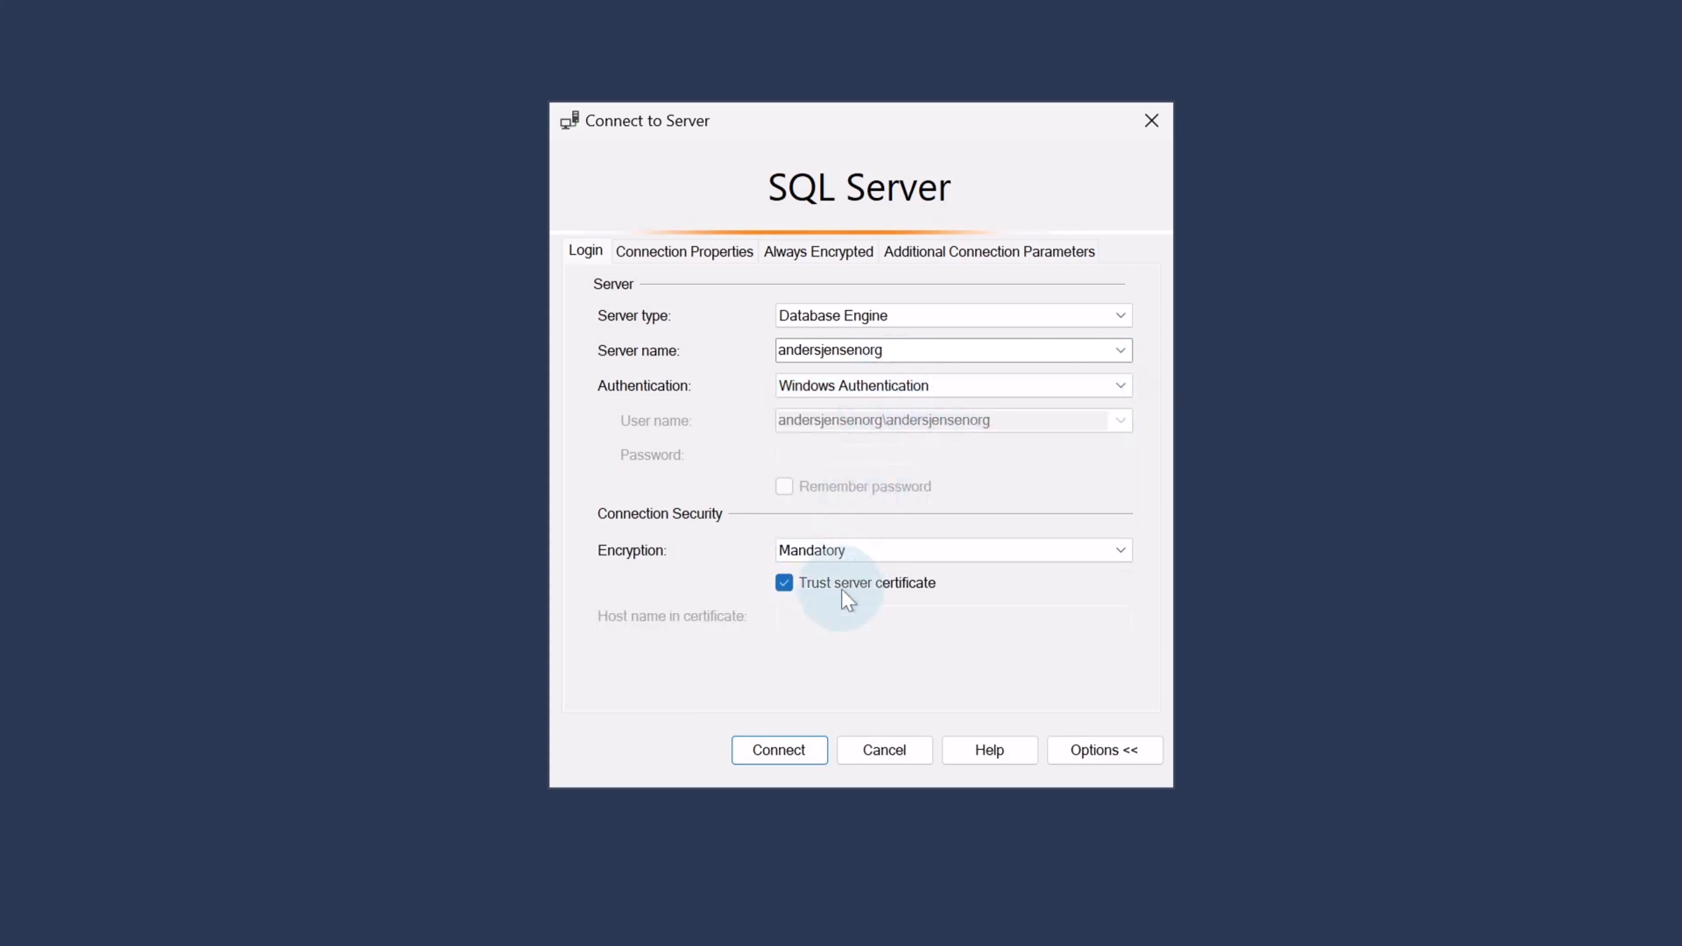